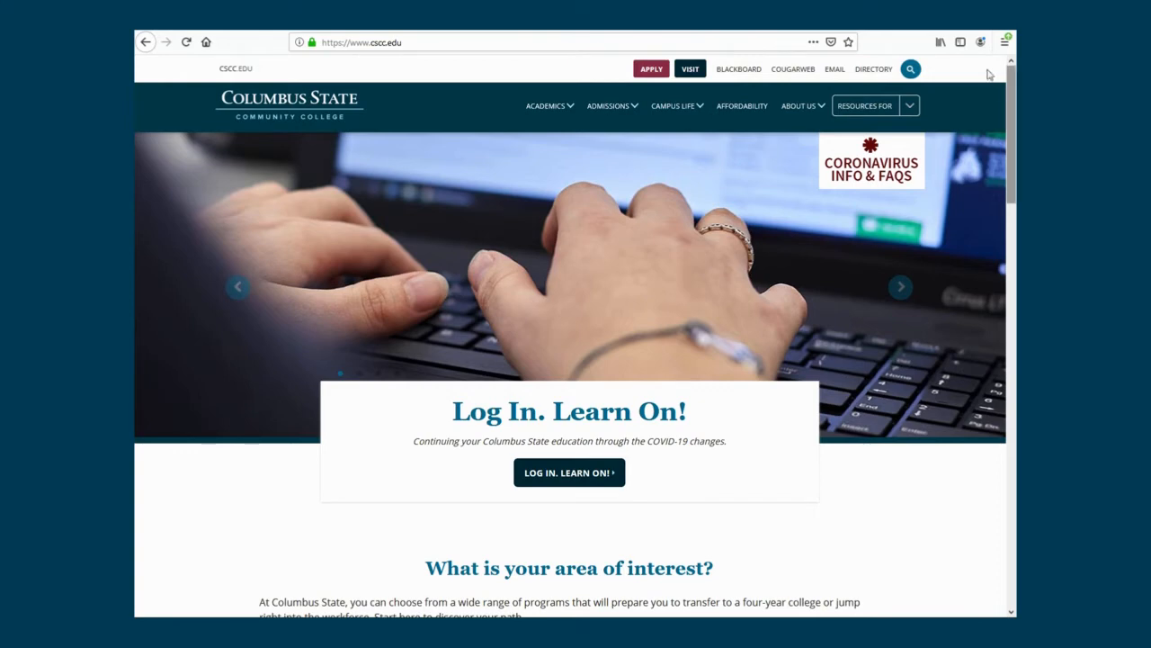
Enter CougarWeb for Students from cscc.edu and accept the financial responsibility terms
{"action": "left_click", "coordinate": [791, 68]}
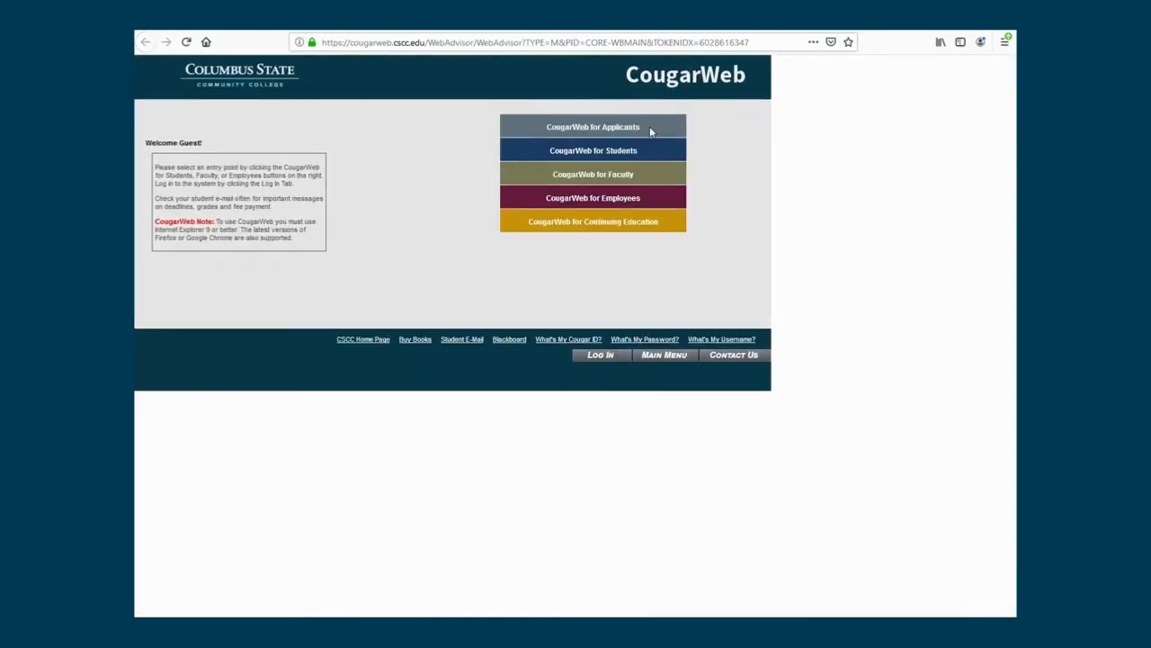
{"action": "left_click", "coordinate": [594, 151]}
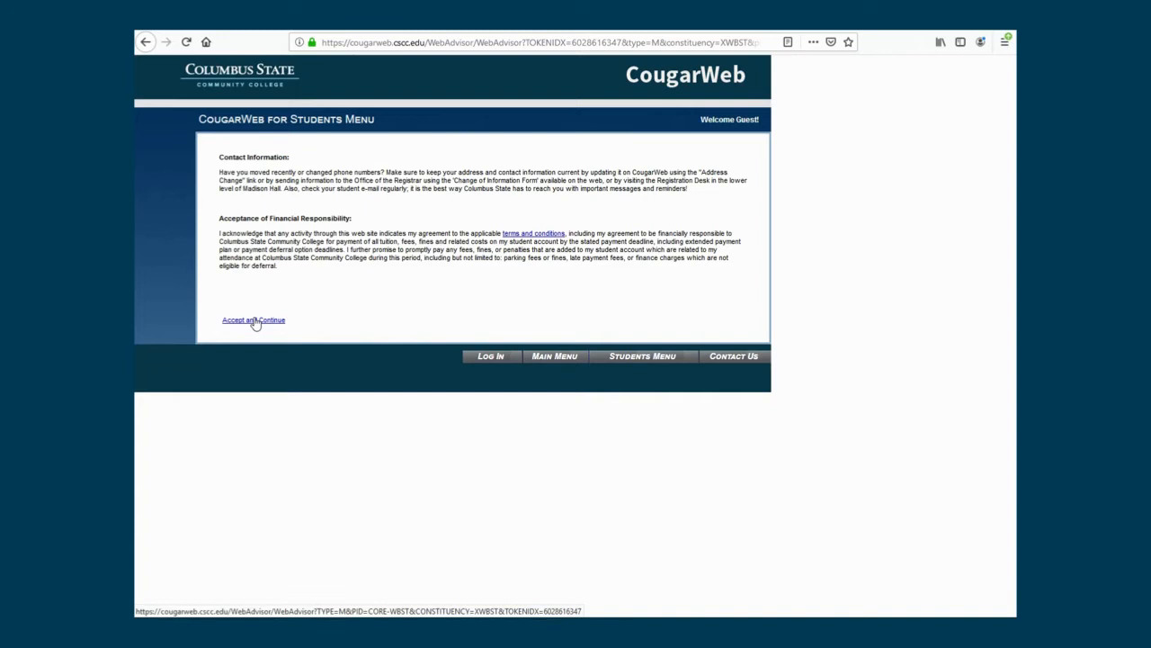
{"action": "left_click", "coordinate": [253, 320]}
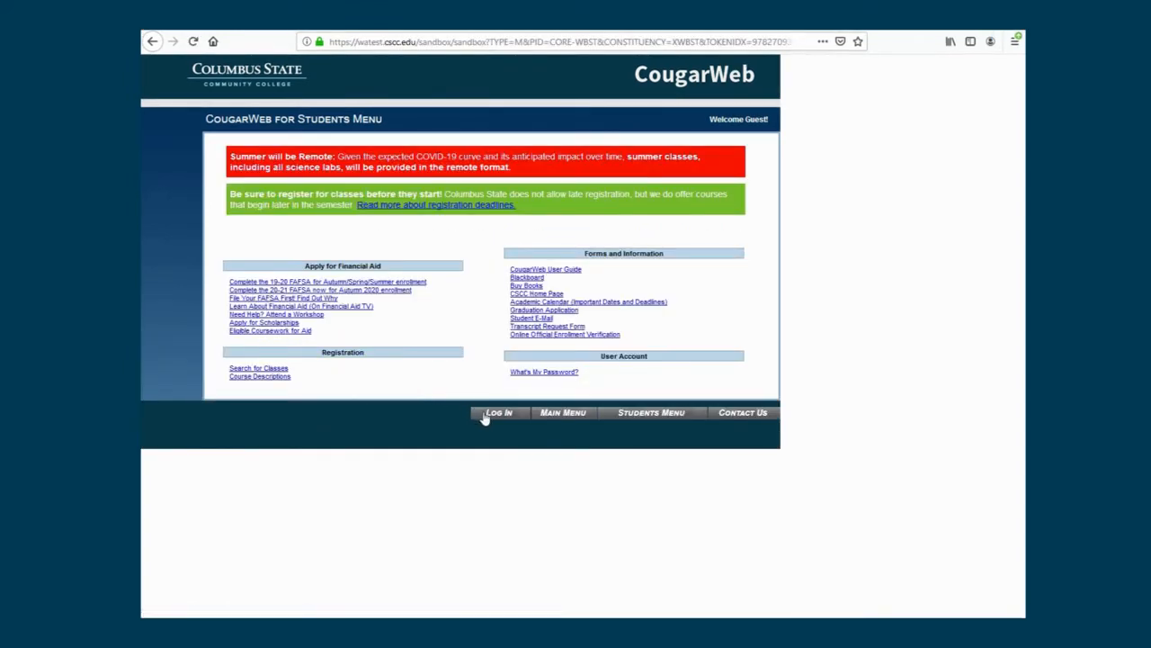
Sign in as 'jstud' to reach the personalised Students Menu
{"action": "left_click", "coordinate": [499, 412]}
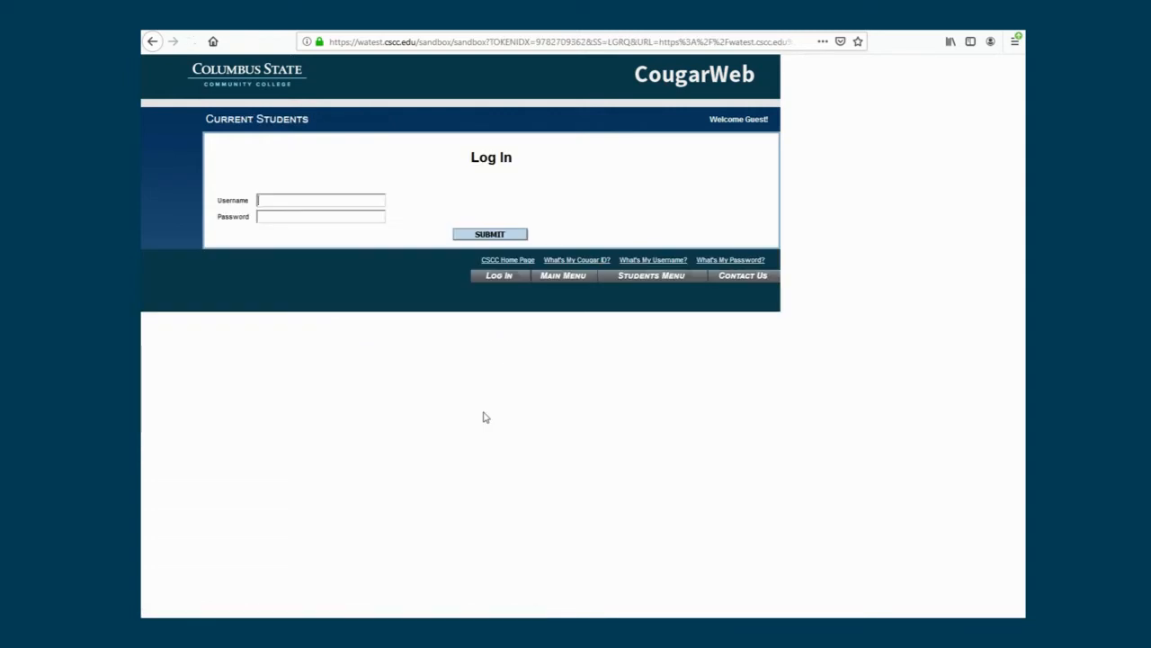
{"action": "type", "text": "jstudent3"}
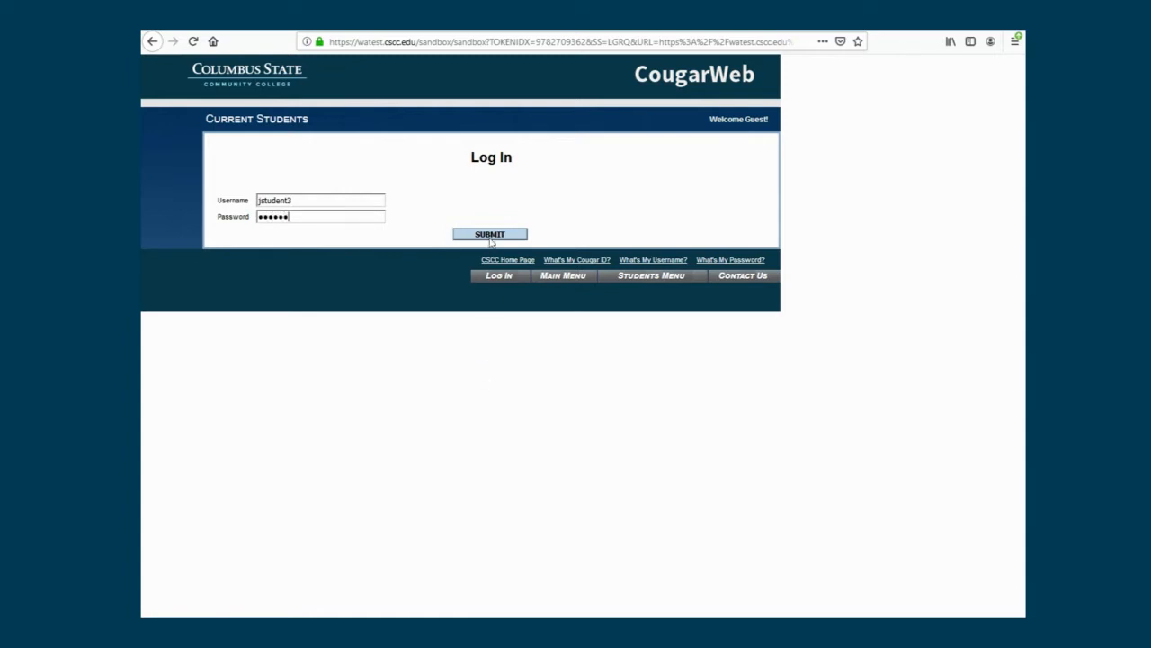
{"action": "left_click", "coordinate": [490, 233]}
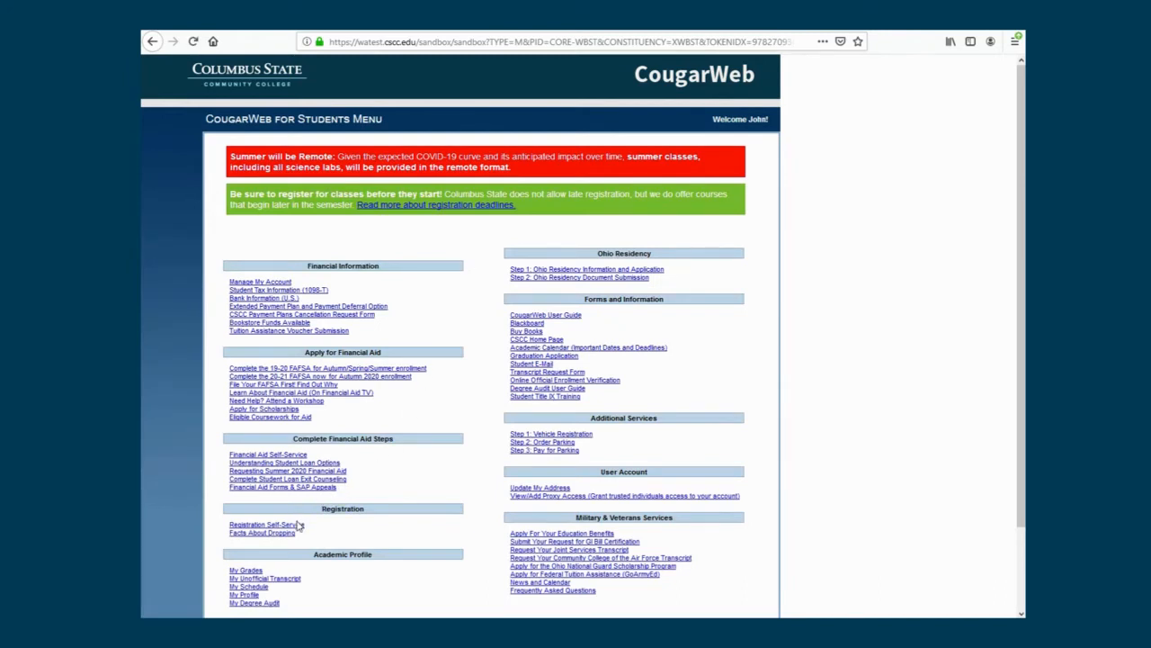
Go to Registration Self-Service under the Registration heading
{"action": "left_click", "coordinate": [262, 524]}
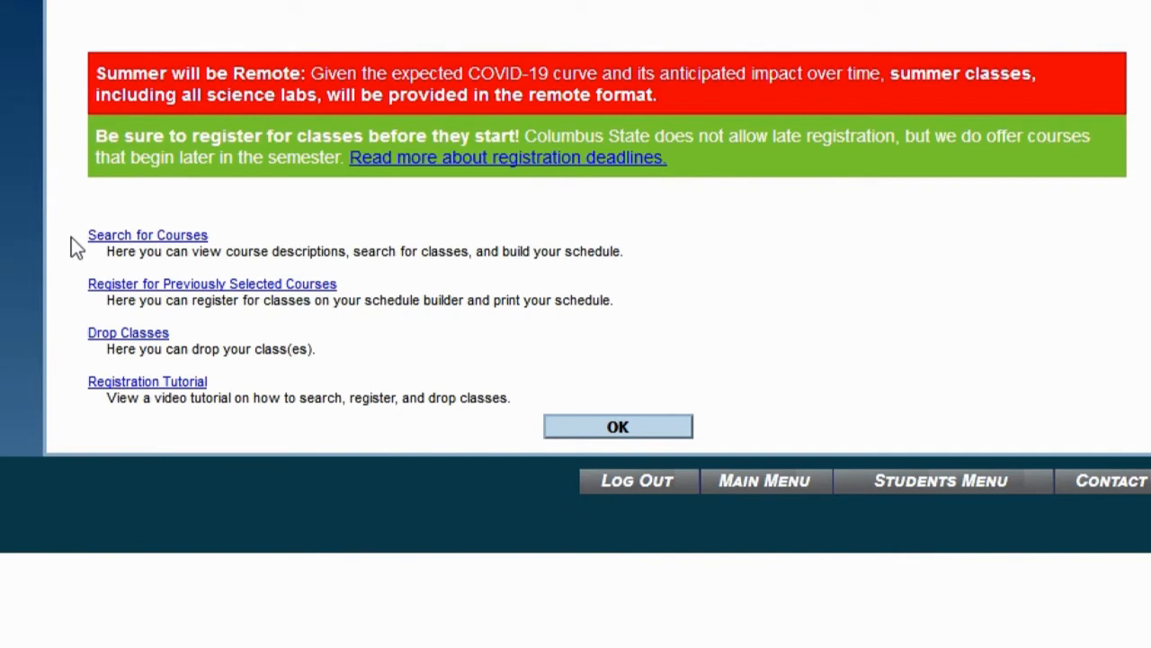
{"action": "mouse_move", "coordinate": [74, 295]}
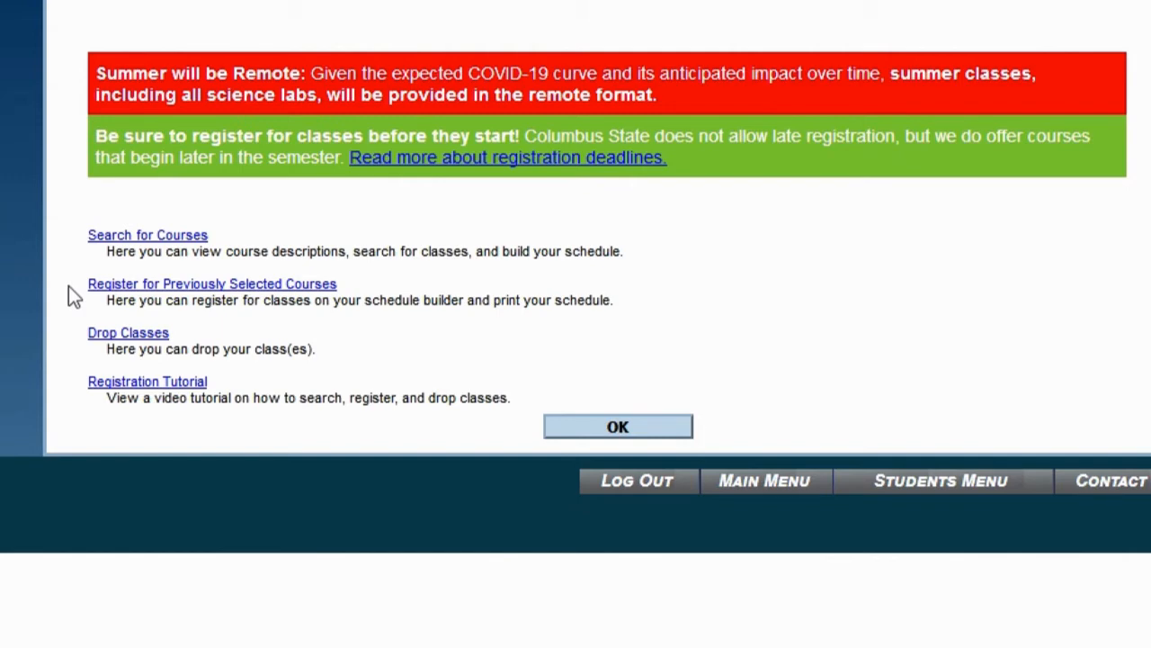
{"action": "mouse_move", "coordinate": [73, 336]}
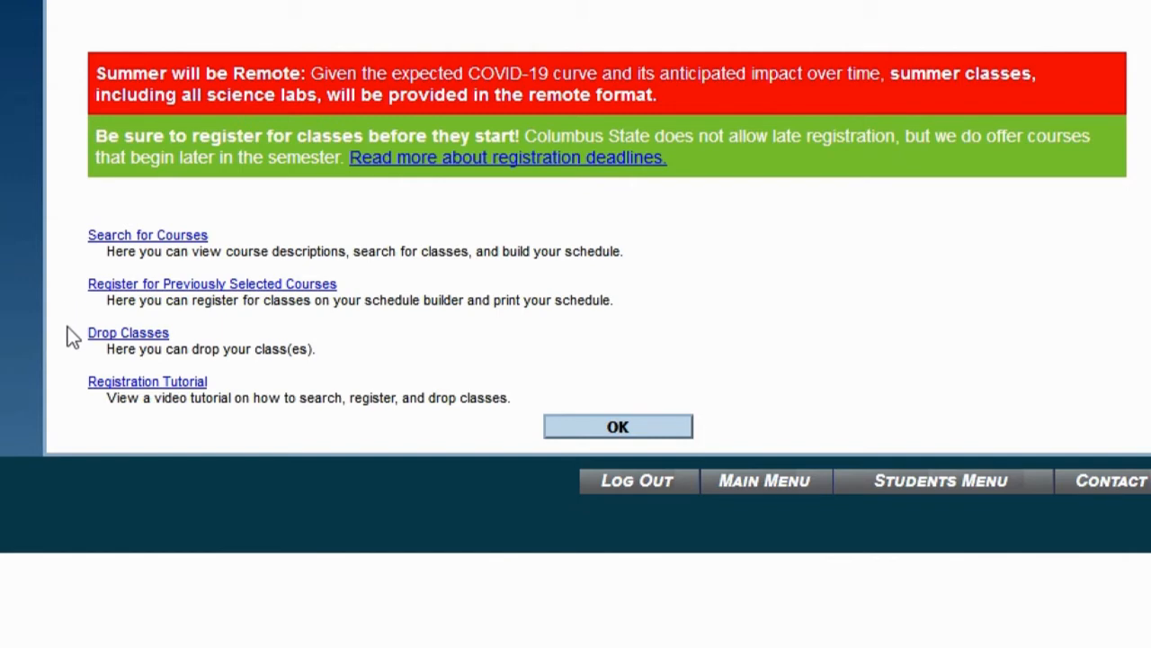
{"action": "mouse_move", "coordinate": [72, 315]}
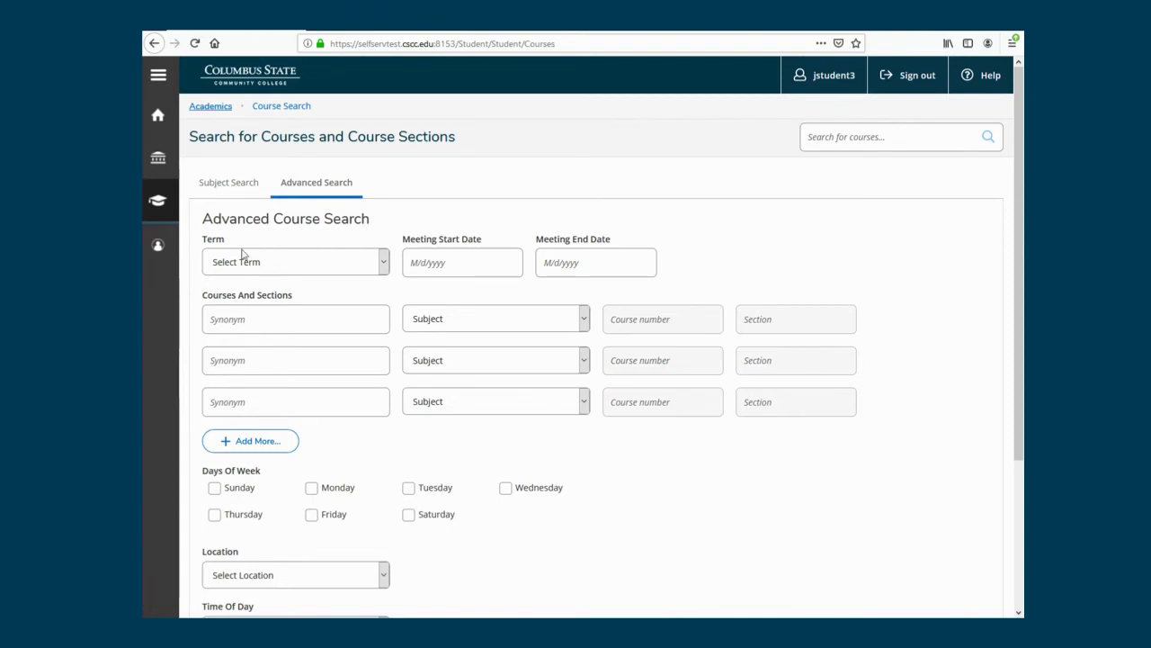
{"action": "mouse_move", "coordinate": [229, 181]}
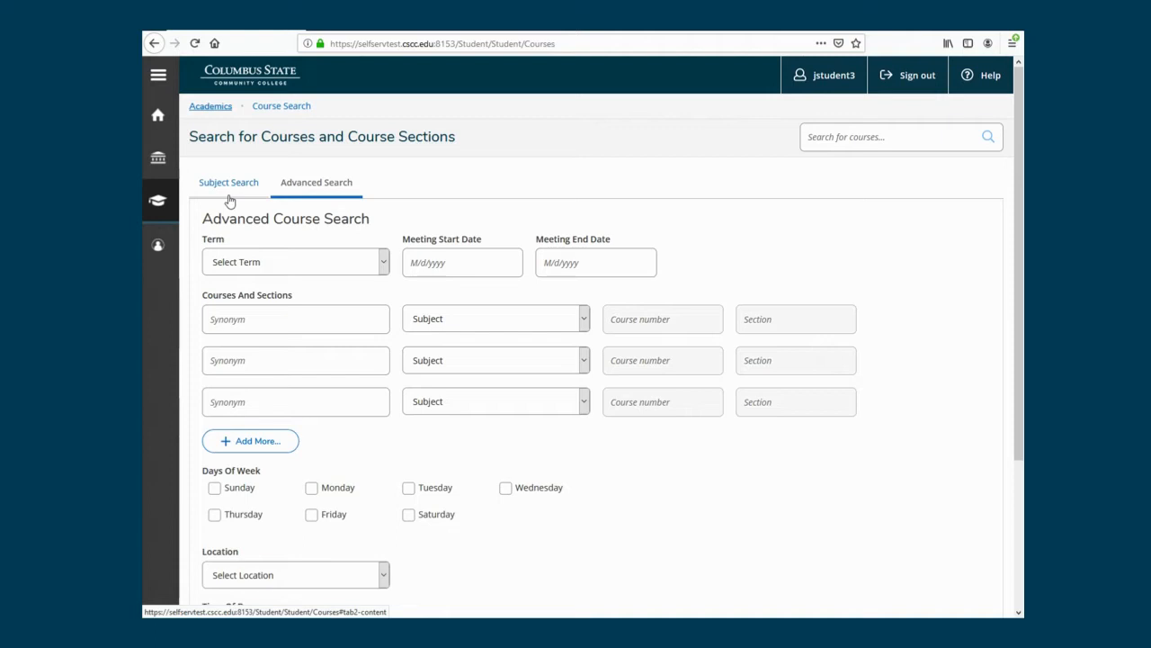
{"action": "mouse_move", "coordinate": [268, 201]}
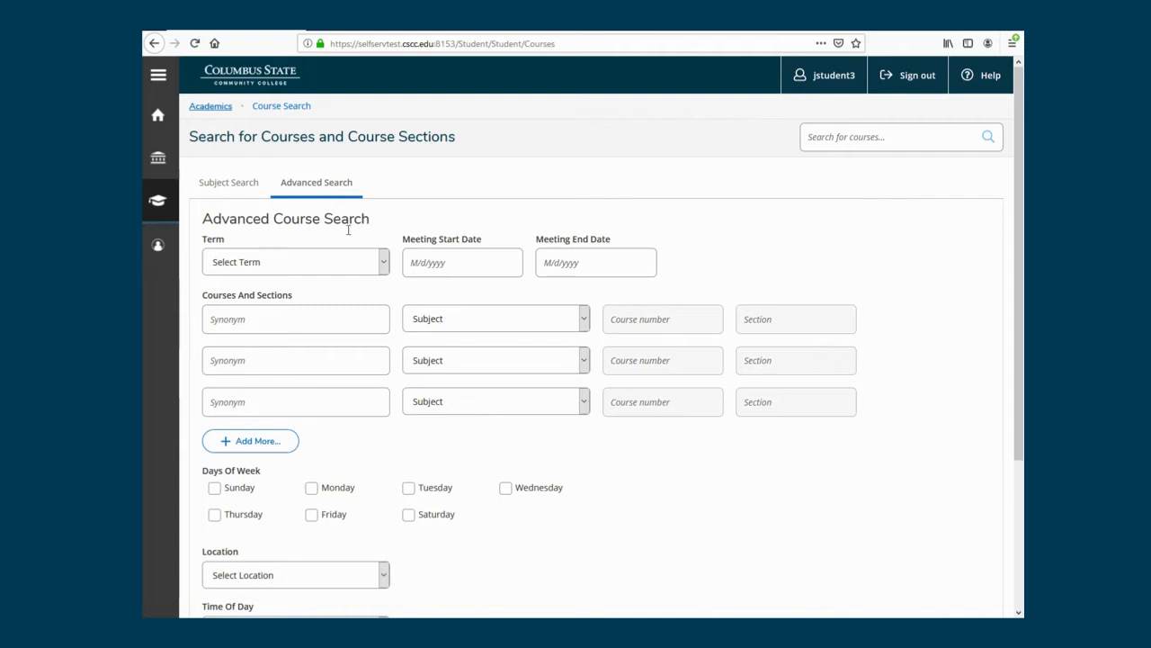
Search Autumn Semester 2020 for Biology 2215 in row one and Accounting in row two
{"action": "left_click", "coordinate": [295, 263]}
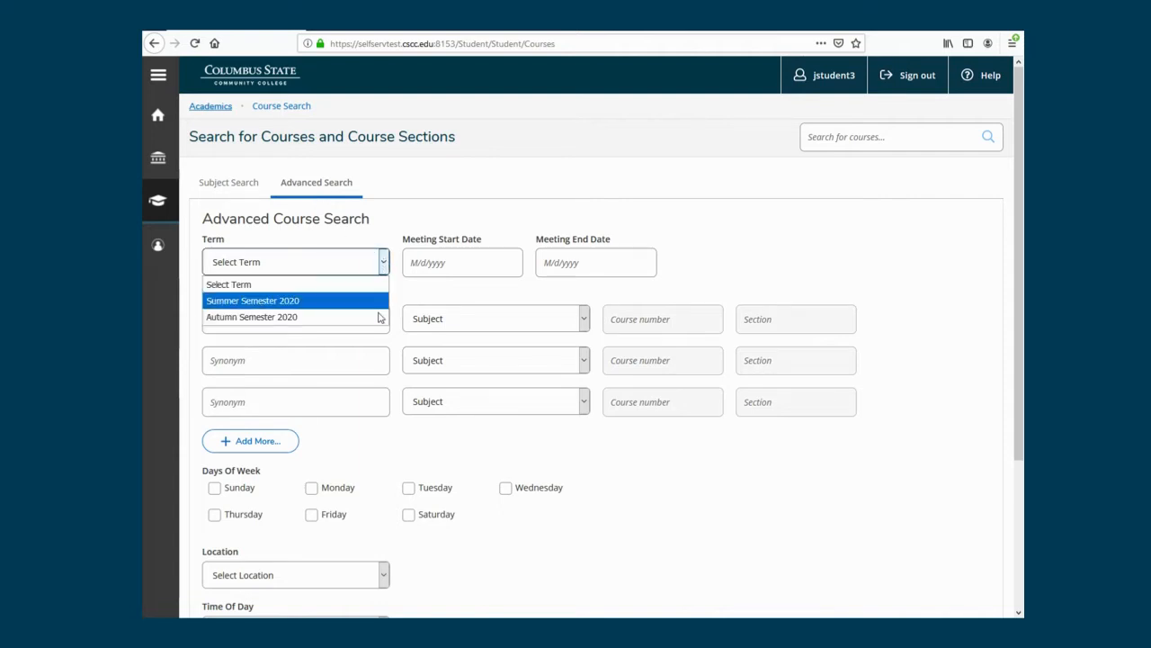
{"action": "left_click", "coordinate": [252, 317]}
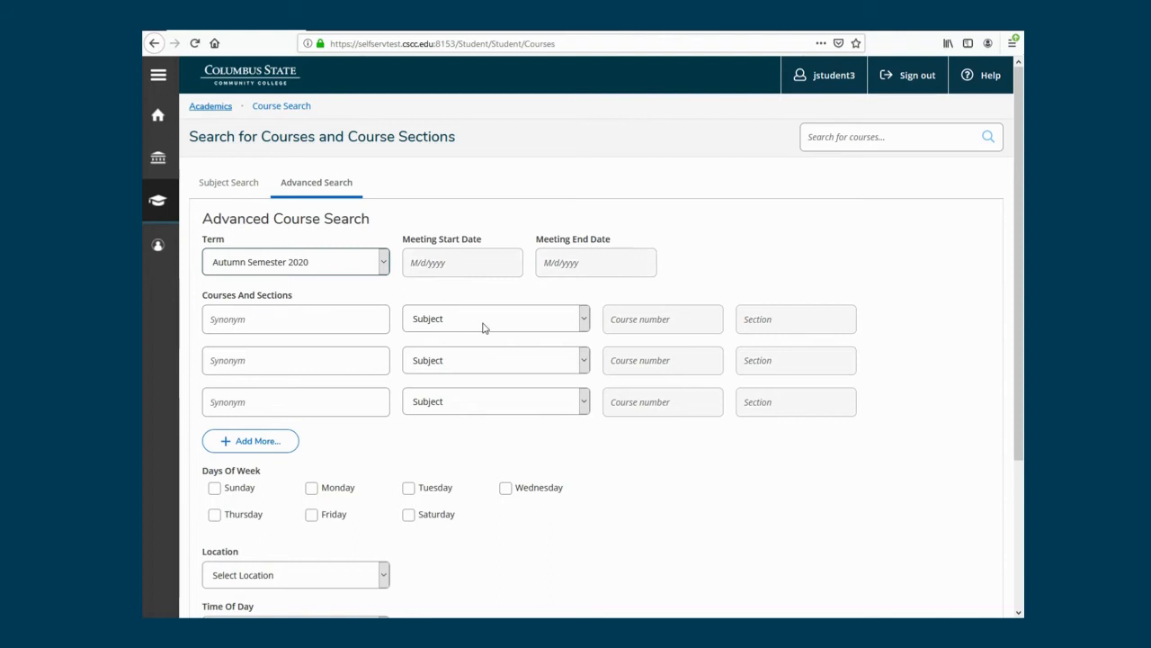
{"action": "left_click", "coordinate": [493, 318]}
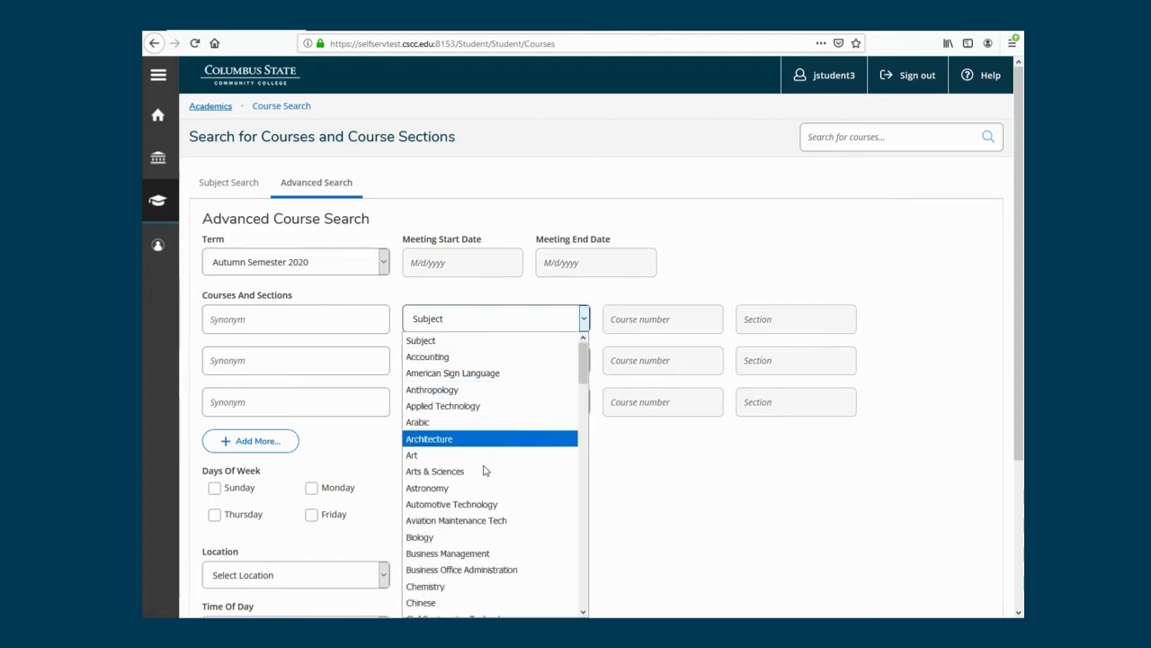
{"action": "left_click", "coordinate": [419, 536]}
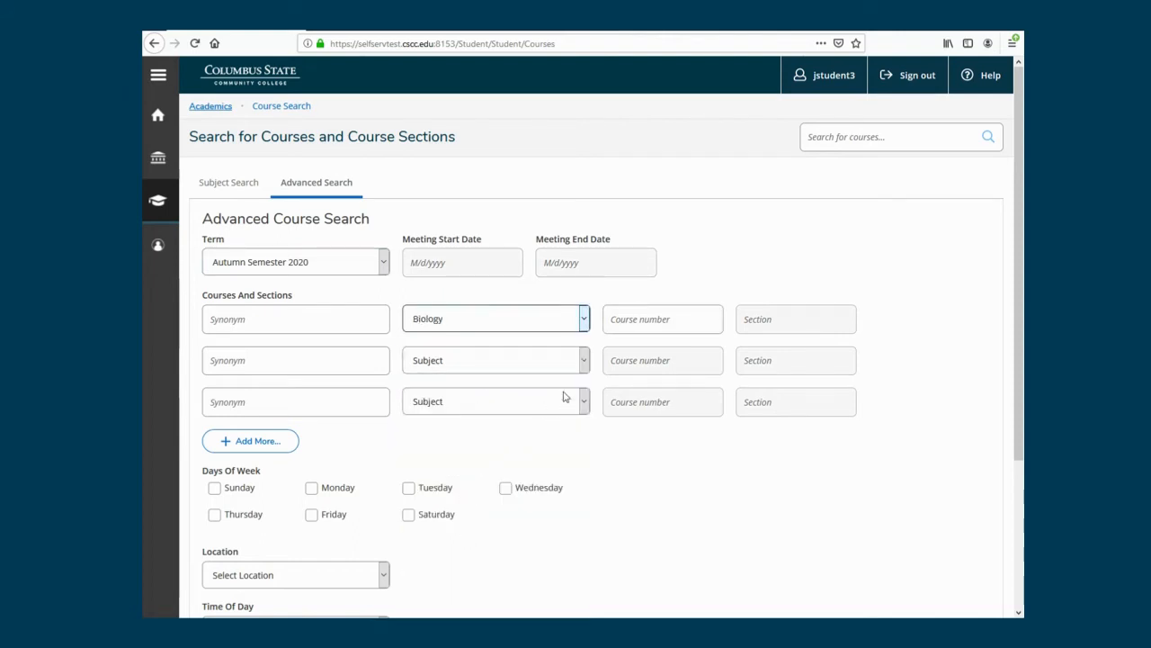
{"action": "type", "text": "2215"}
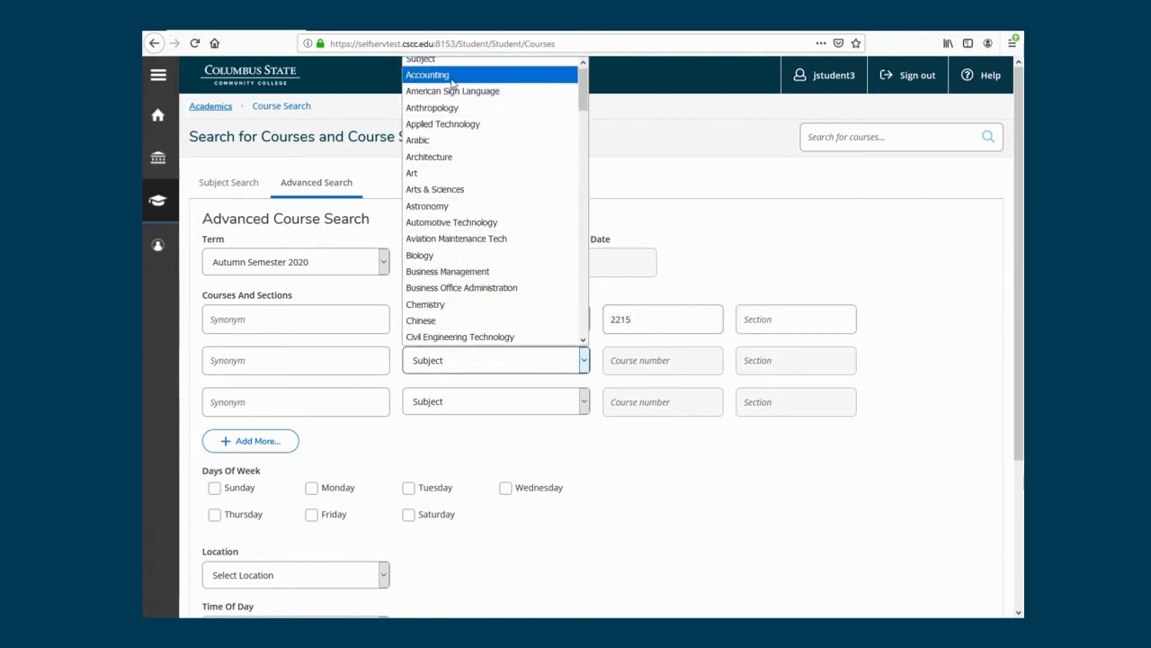
{"action": "left_click", "coordinate": [428, 76]}
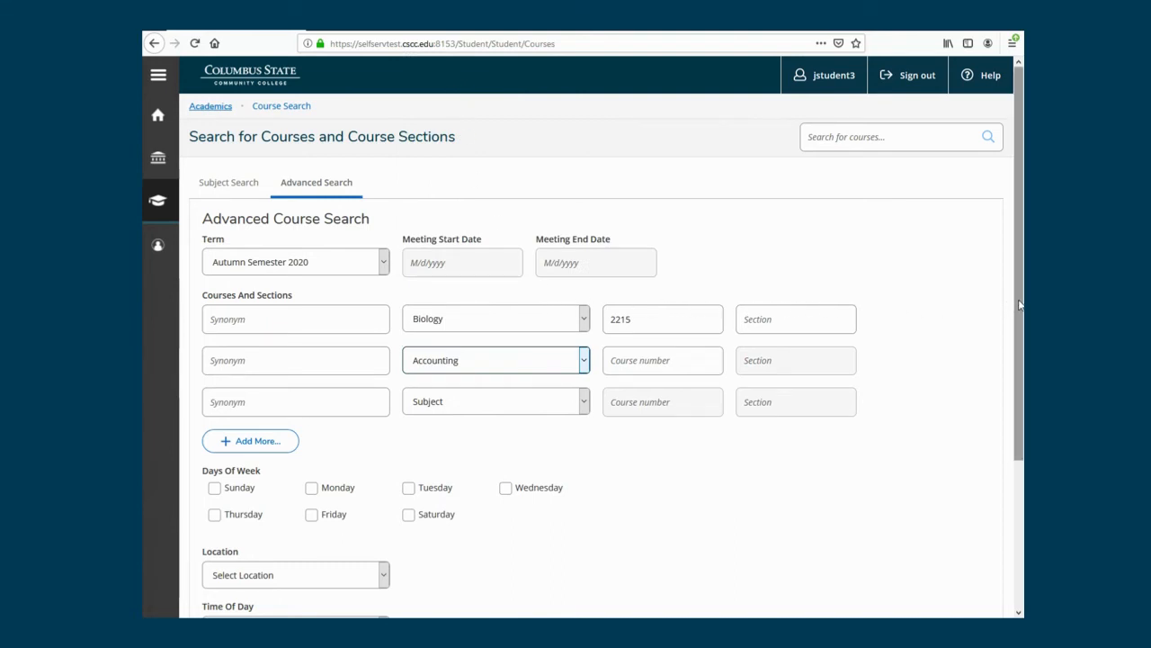
{"action": "scroll", "scroll_direction": "down", "scroll_amount": 3}
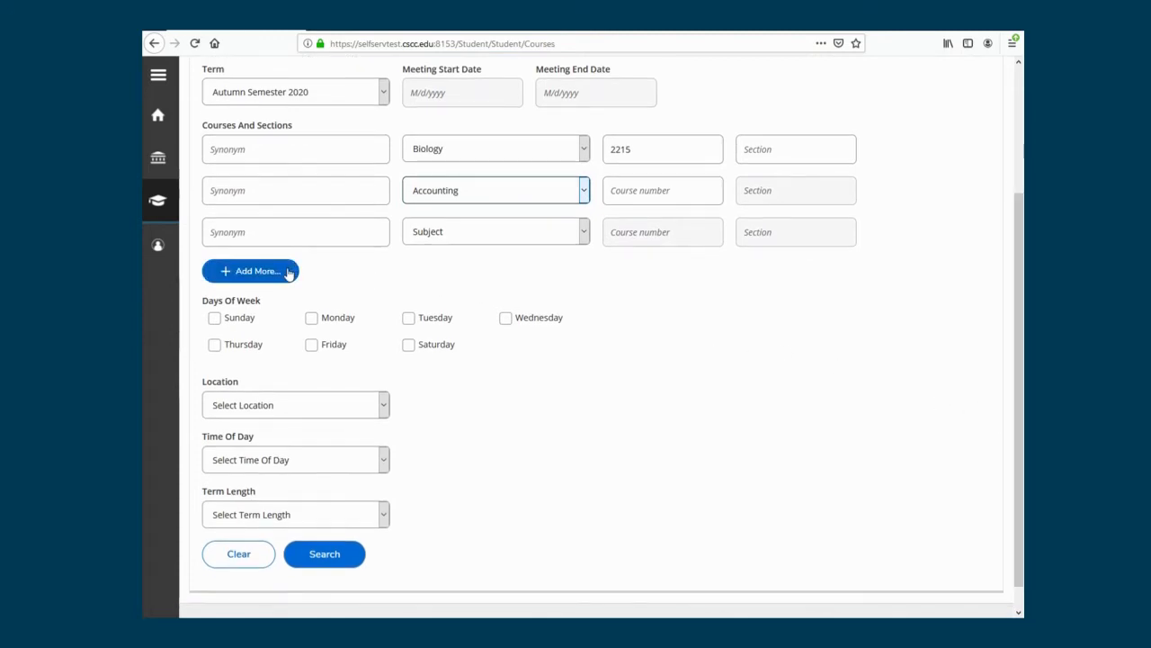
{"action": "mouse_move", "coordinate": [291, 306]}
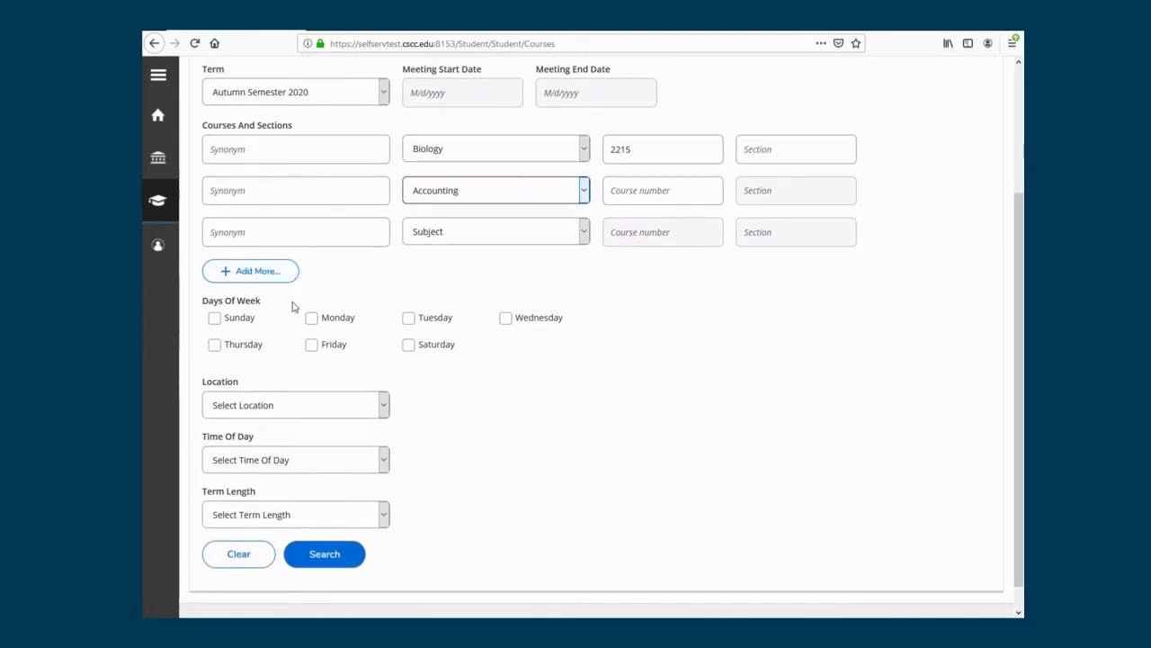
{"action": "mouse_move", "coordinate": [280, 320]}
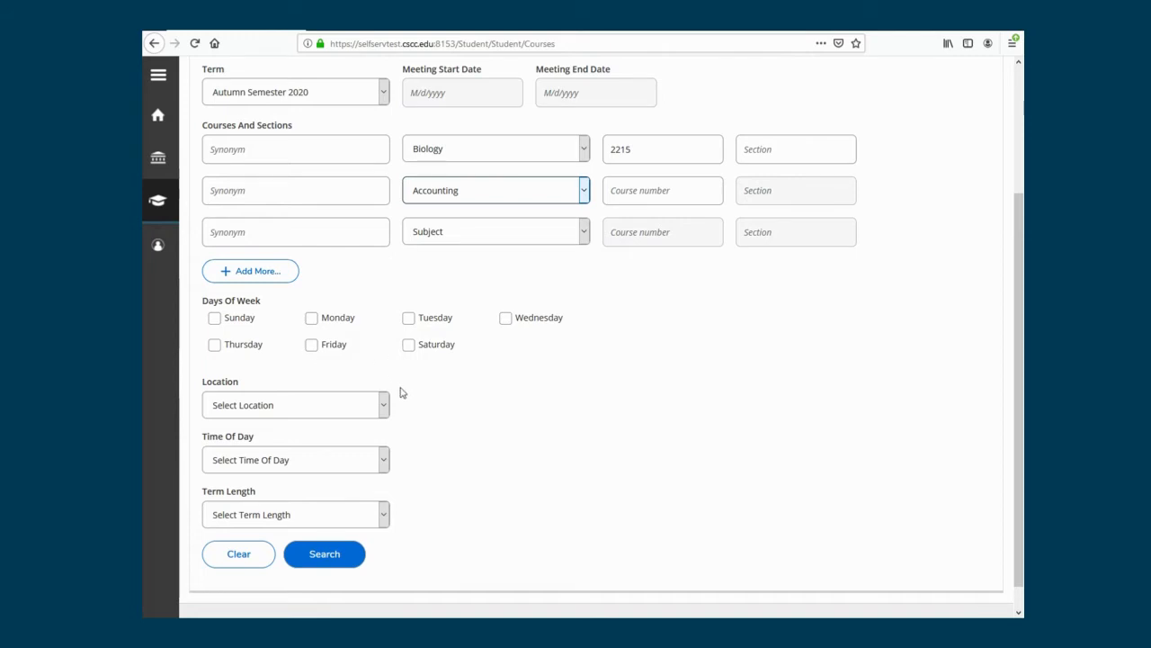
{"action": "mouse_move", "coordinate": [405, 486]}
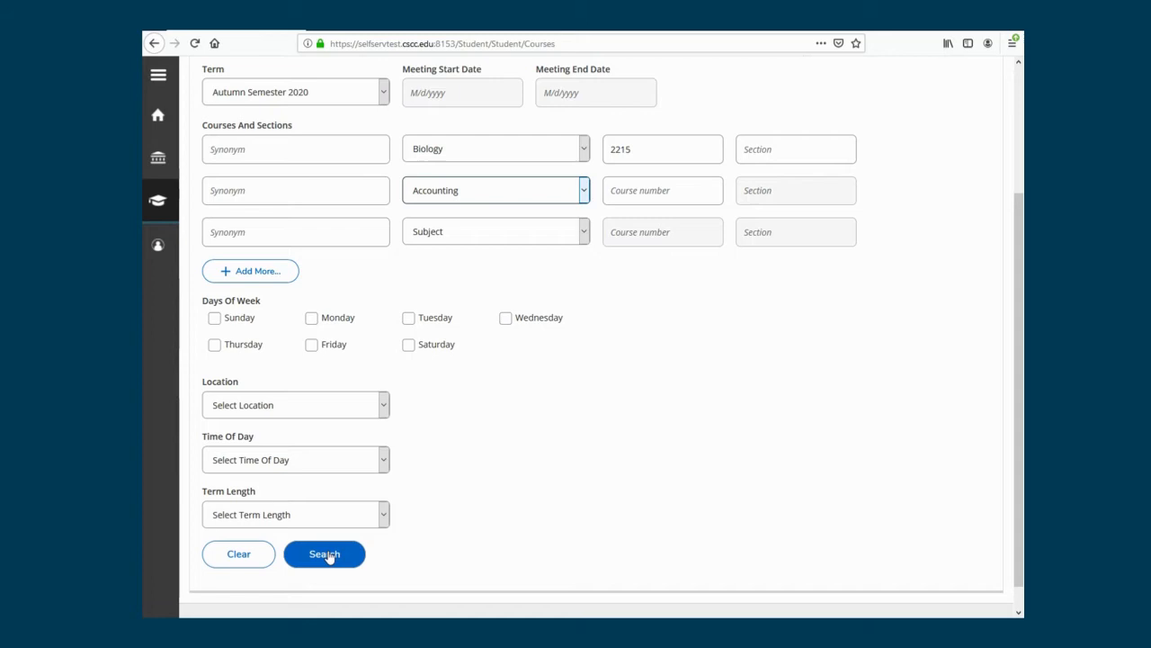
Run the search and expand the available sections of BIO-2215
{"action": "left_click", "coordinate": [324, 555]}
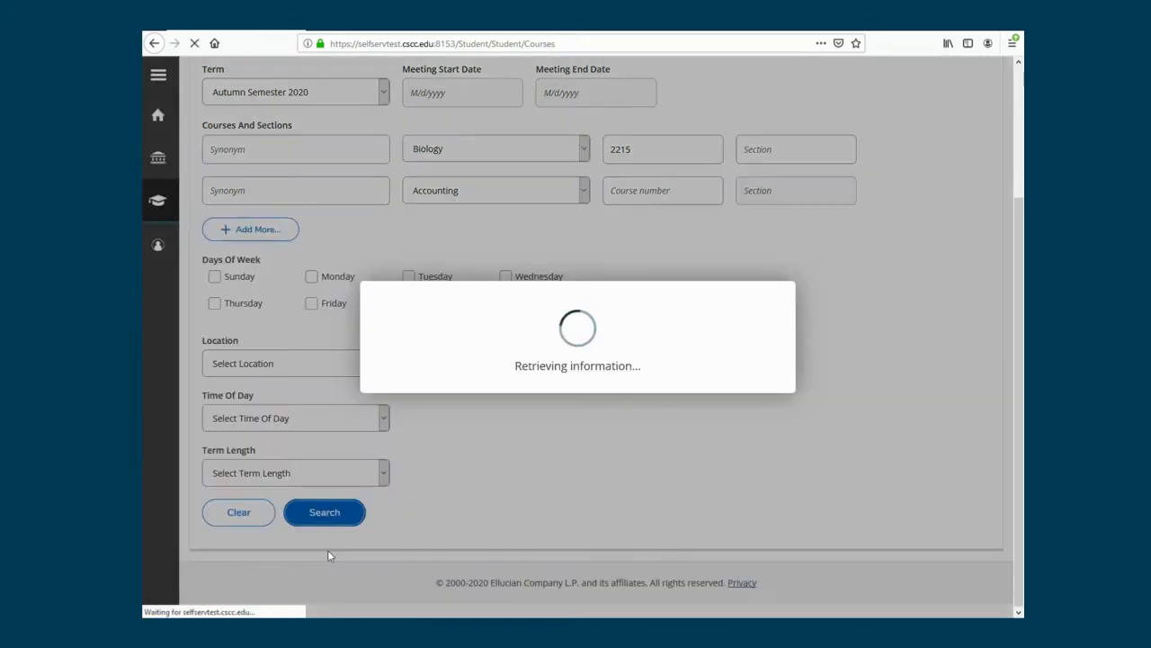
{"action": "left_click", "coordinate": [324, 511]}
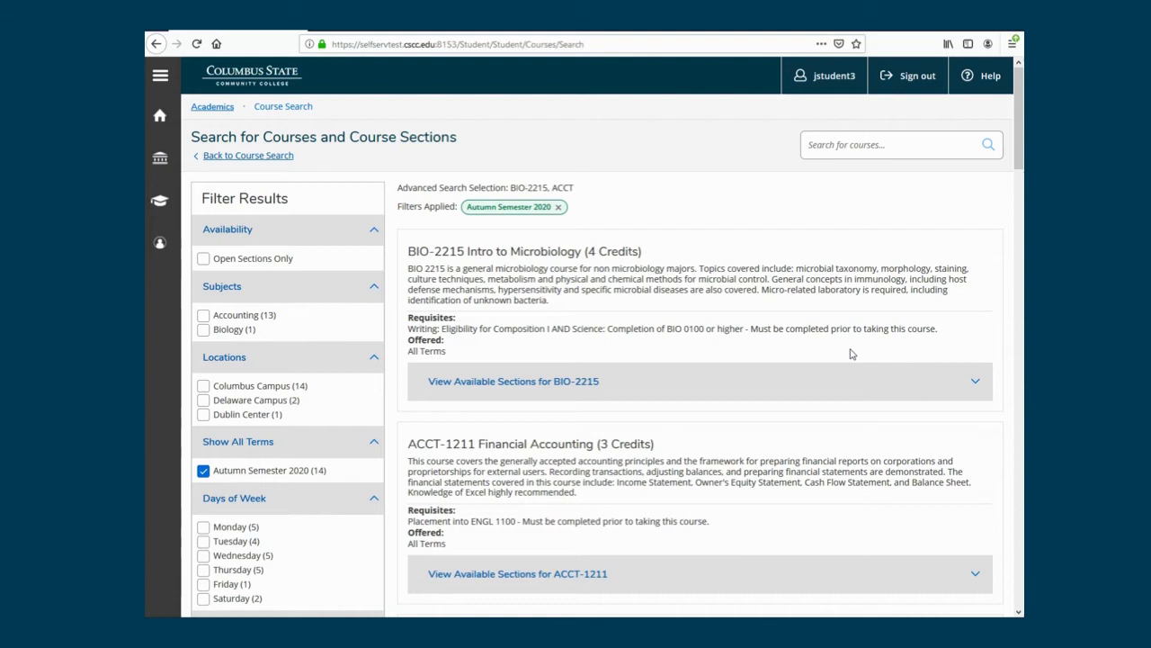
{"action": "left_click", "coordinate": [513, 381]}
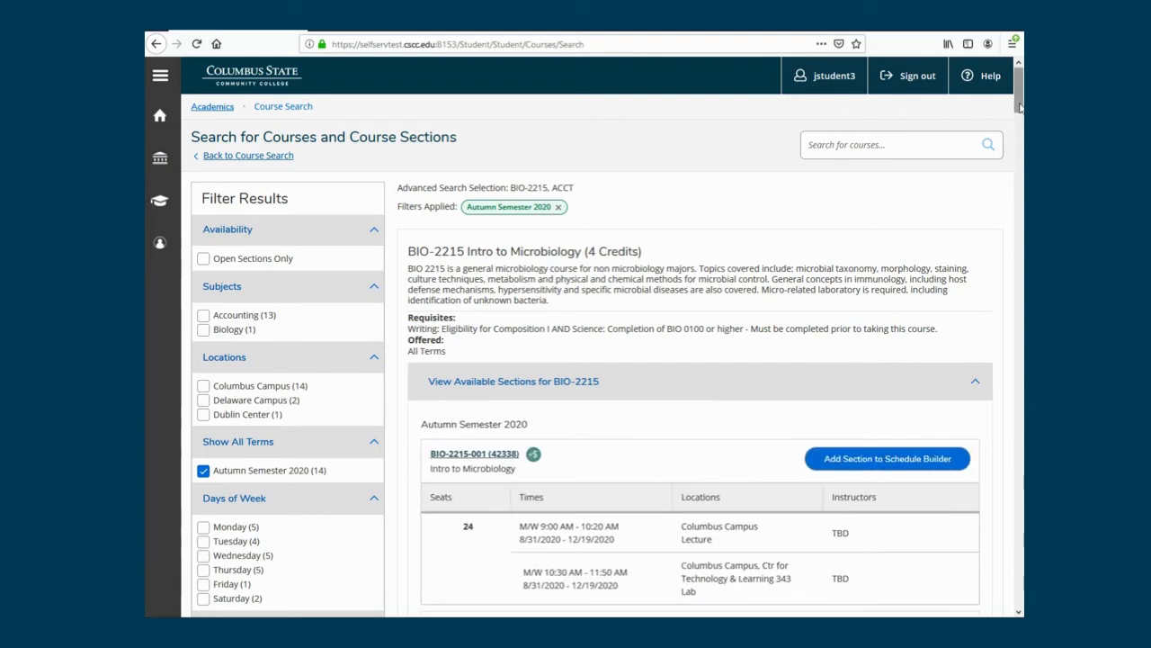
{"action": "scroll", "scroll_direction": "down", "scroll_amount": 3}
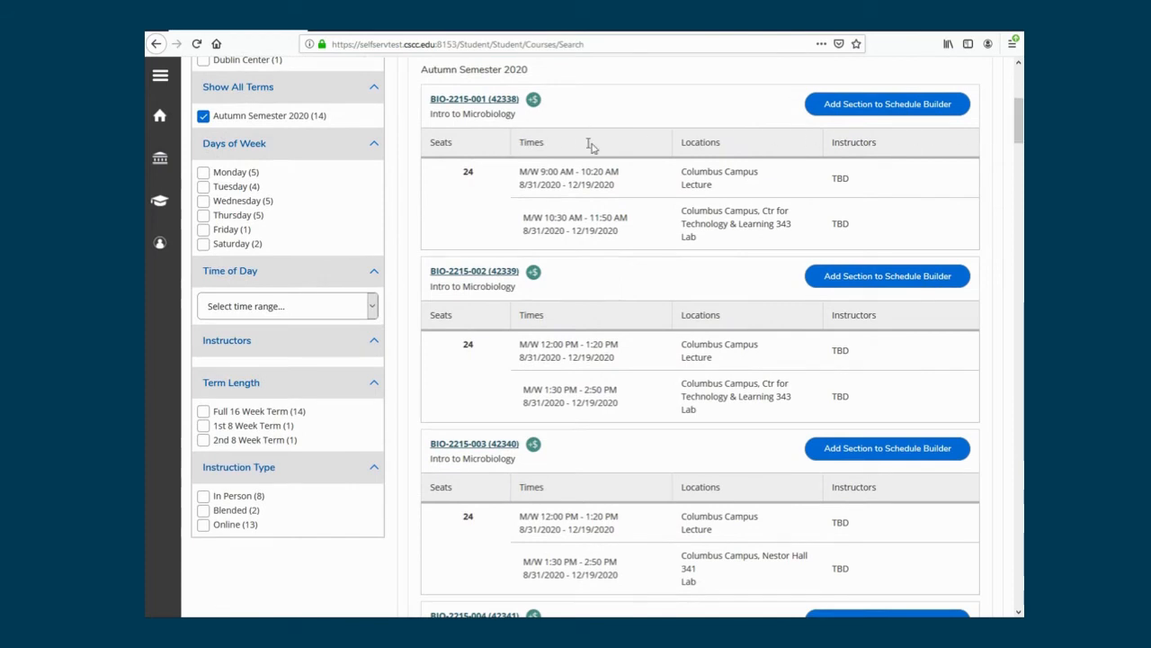
{"action": "mouse_move", "coordinate": [741, 148]}
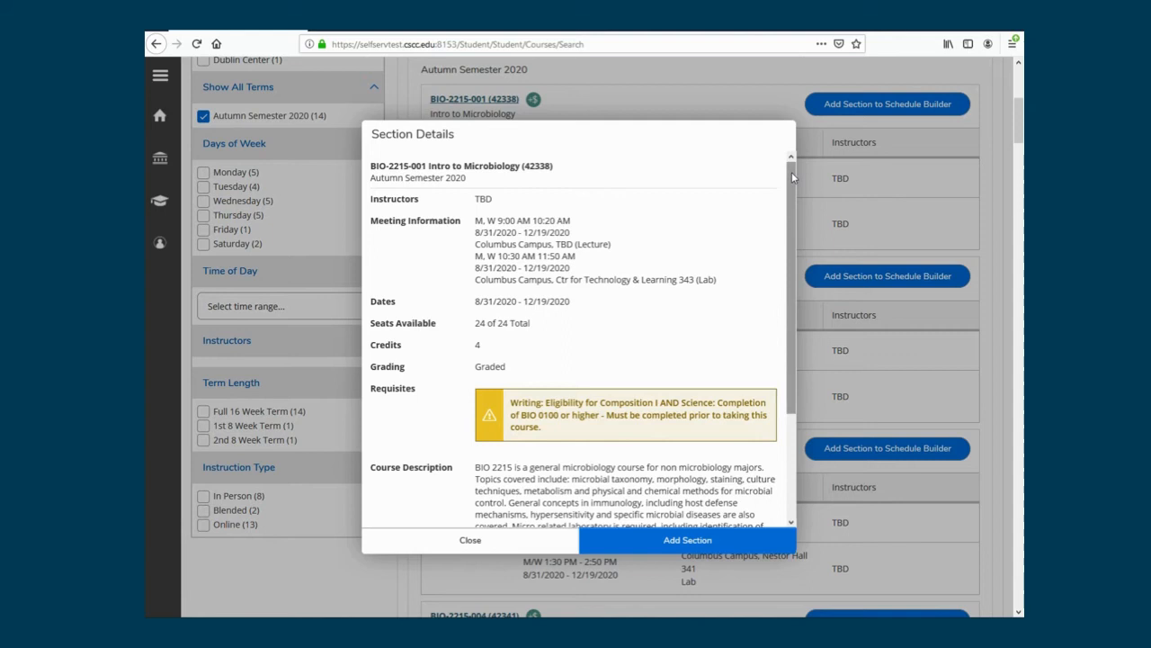
Place section BIO-2215-001 Intro to Microbiology on the schedule builder
{"action": "scroll", "scroll_direction": "down", "scroll_amount": 3}
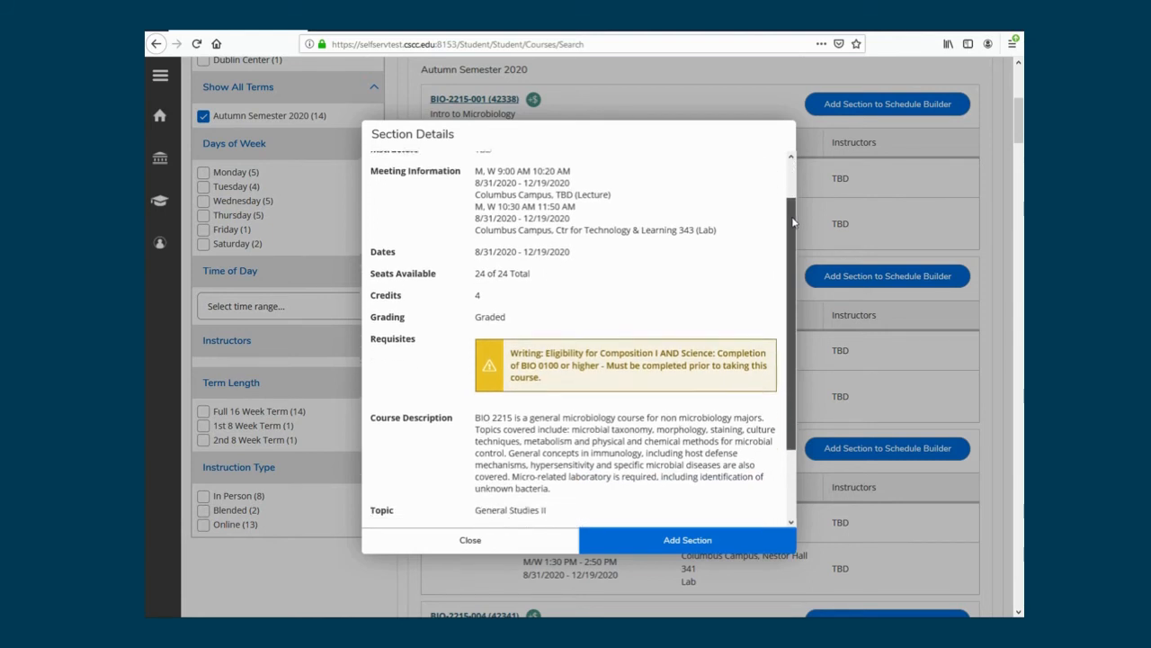
{"action": "scroll", "scroll_direction": "down", "scroll_amount": 3}
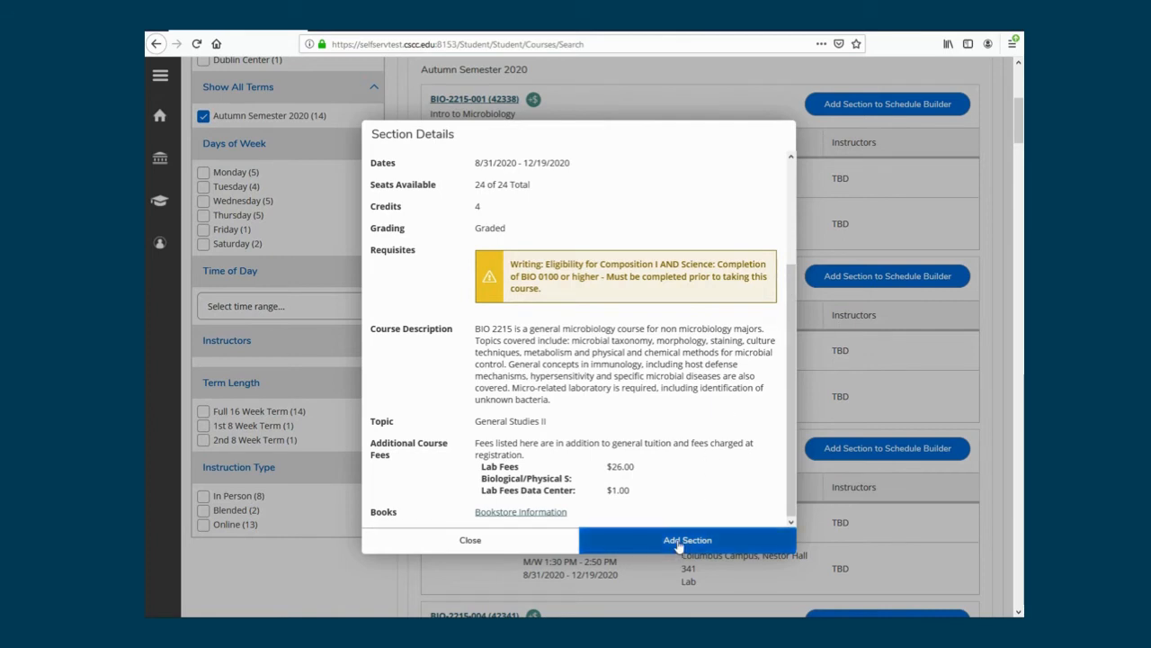
{"action": "left_click", "coordinate": [687, 540]}
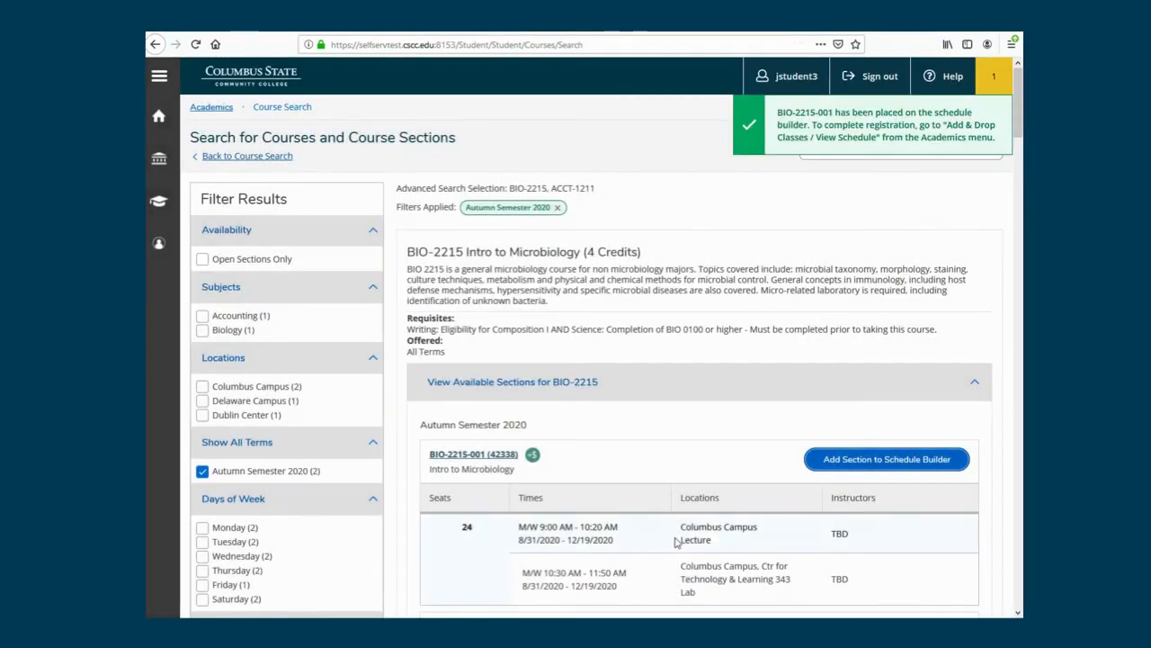
{"action": "mouse_move", "coordinate": [738, 385]}
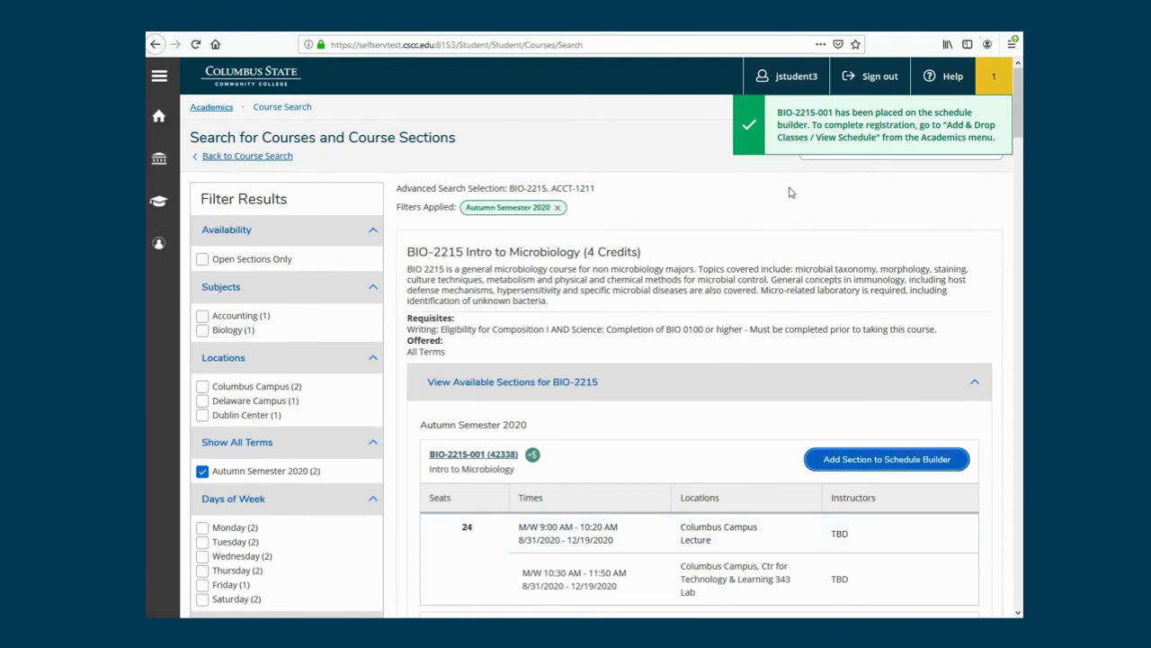
{"action": "mouse_move", "coordinate": [788, 169]}
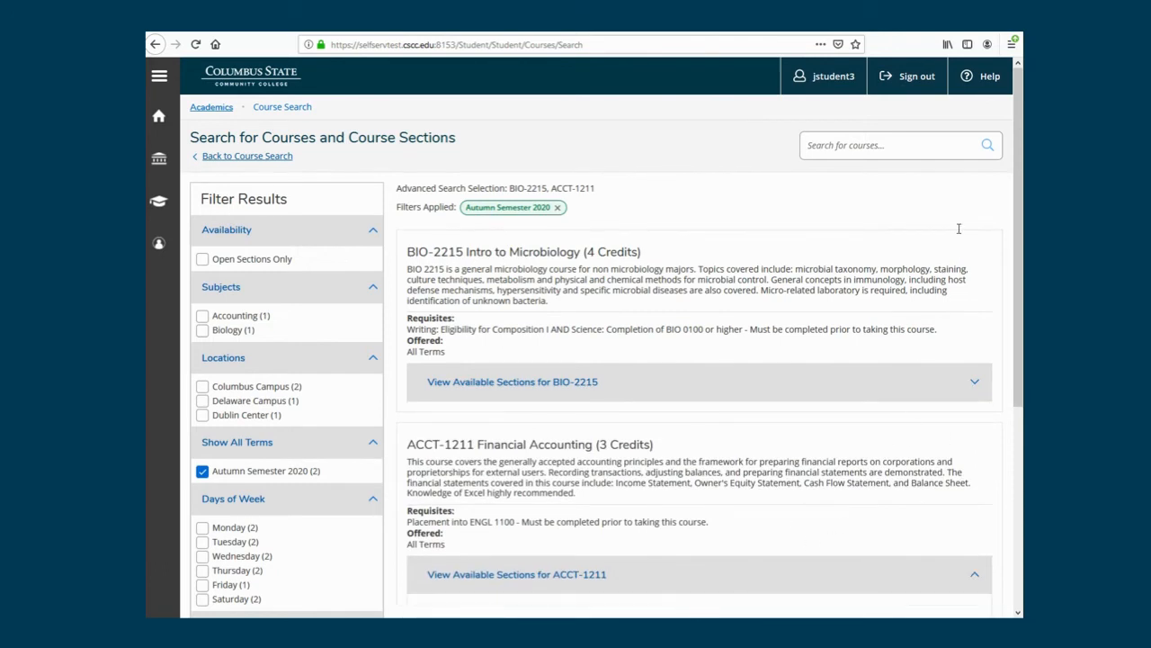
Place section ACCT-1211-002 Financial Accounting on the schedule builder
{"action": "scroll", "scroll_direction": "down", "scroll_amount": 3}
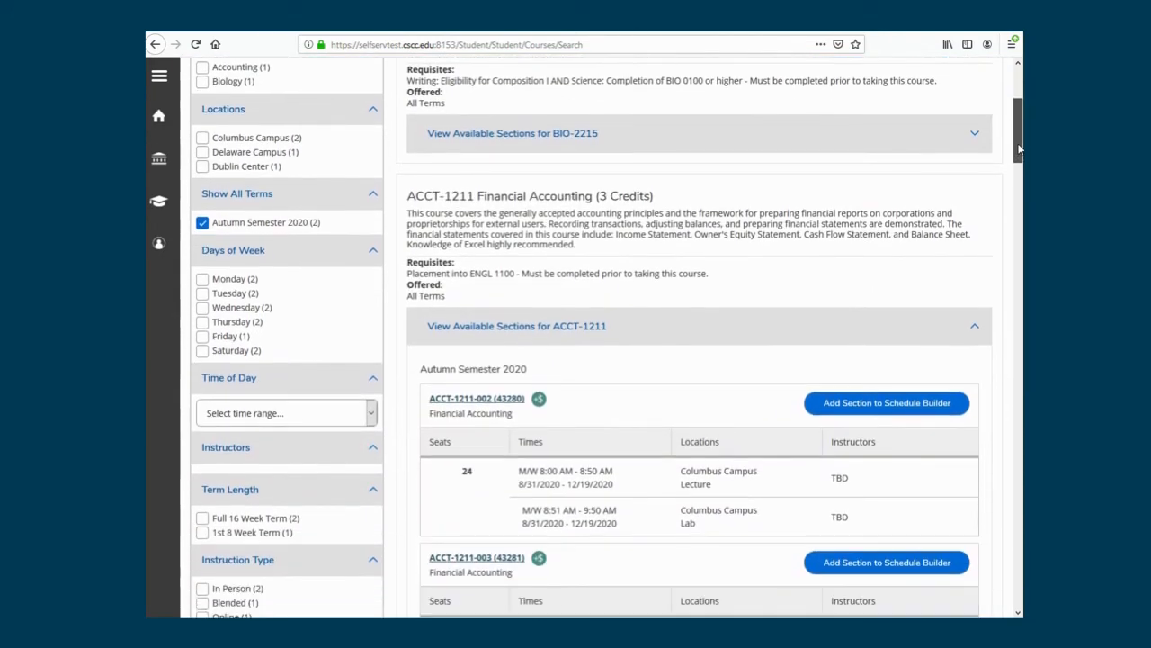
{"action": "left_click", "coordinate": [475, 400]}
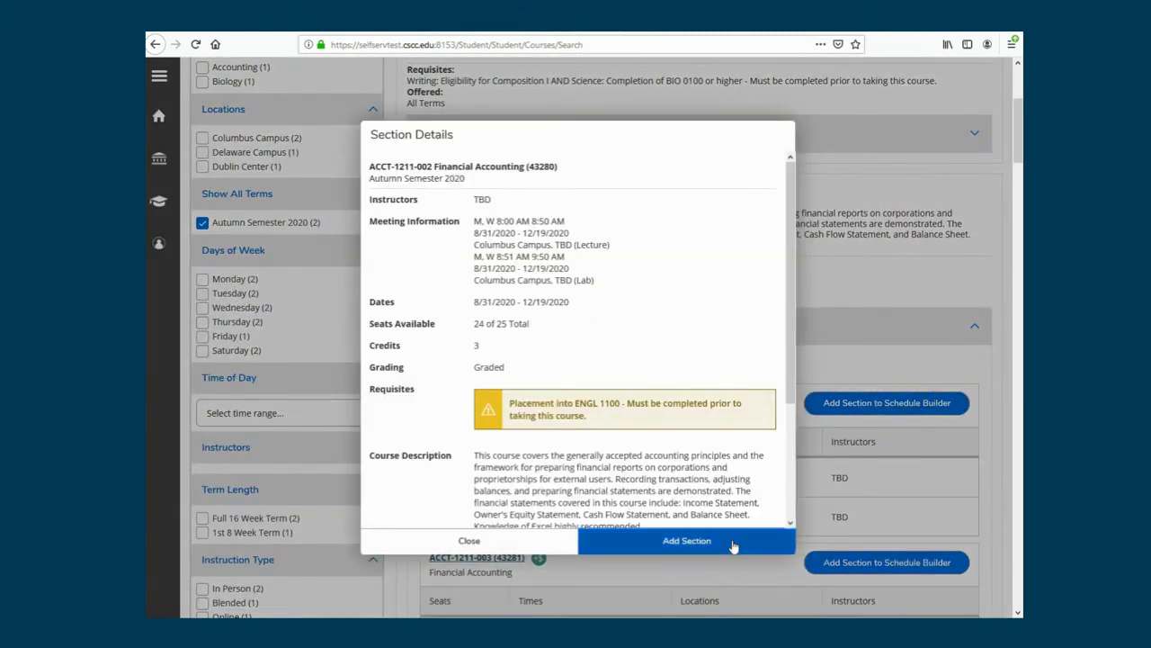
{"action": "left_click", "coordinate": [687, 540]}
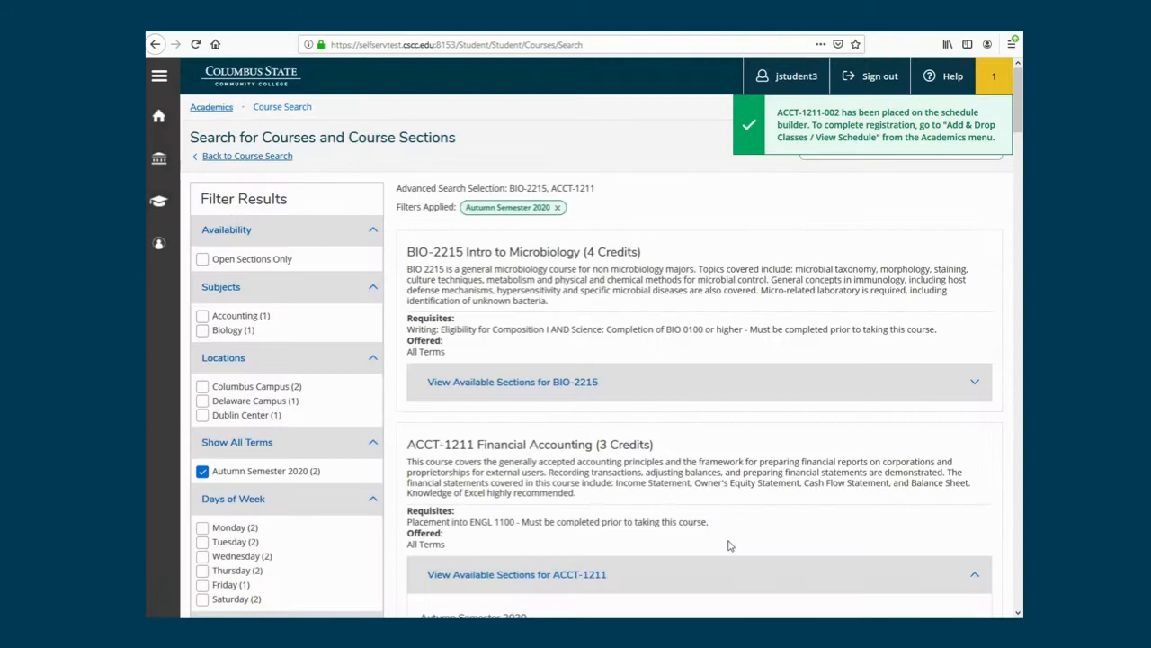
{"action": "mouse_move", "coordinate": [216, 110]}
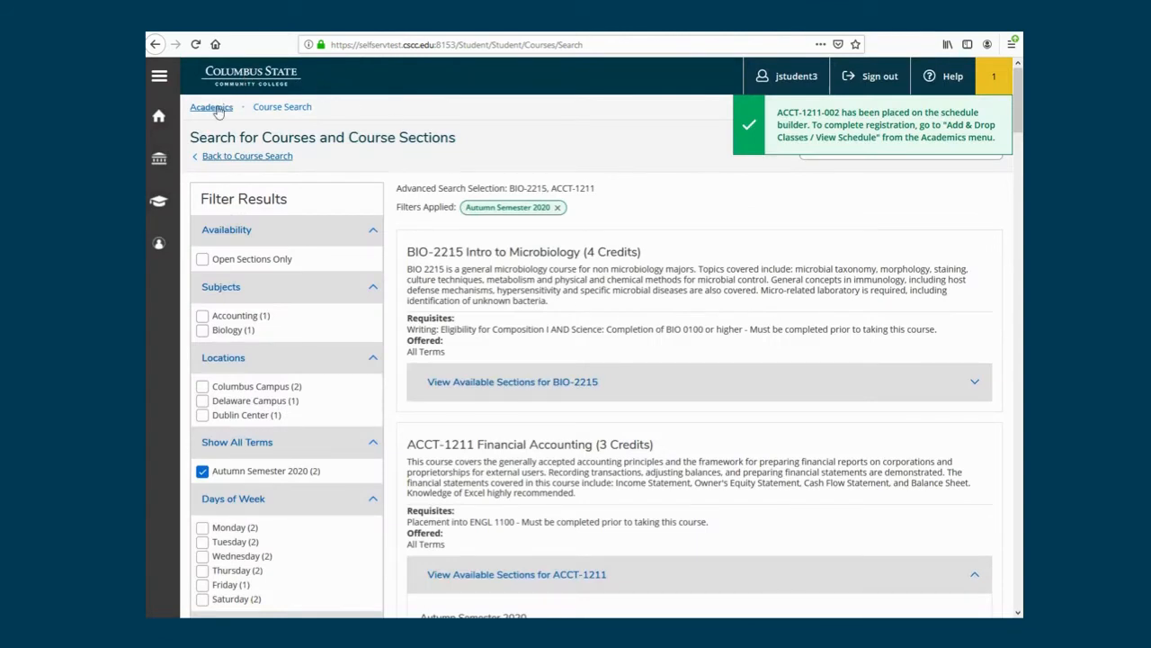
View the Autumn Semester 2020 plan via Academics > Add & Drop Classes / View Schedule
{"action": "left_click", "coordinate": [212, 106]}
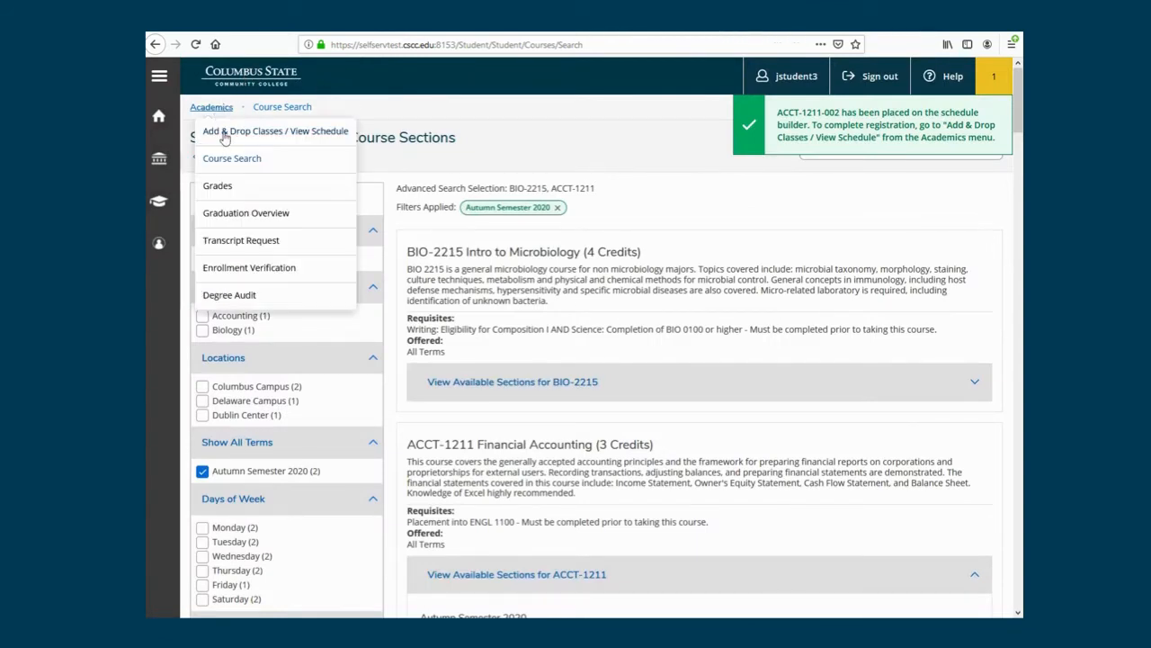
{"action": "left_click", "coordinate": [273, 129]}
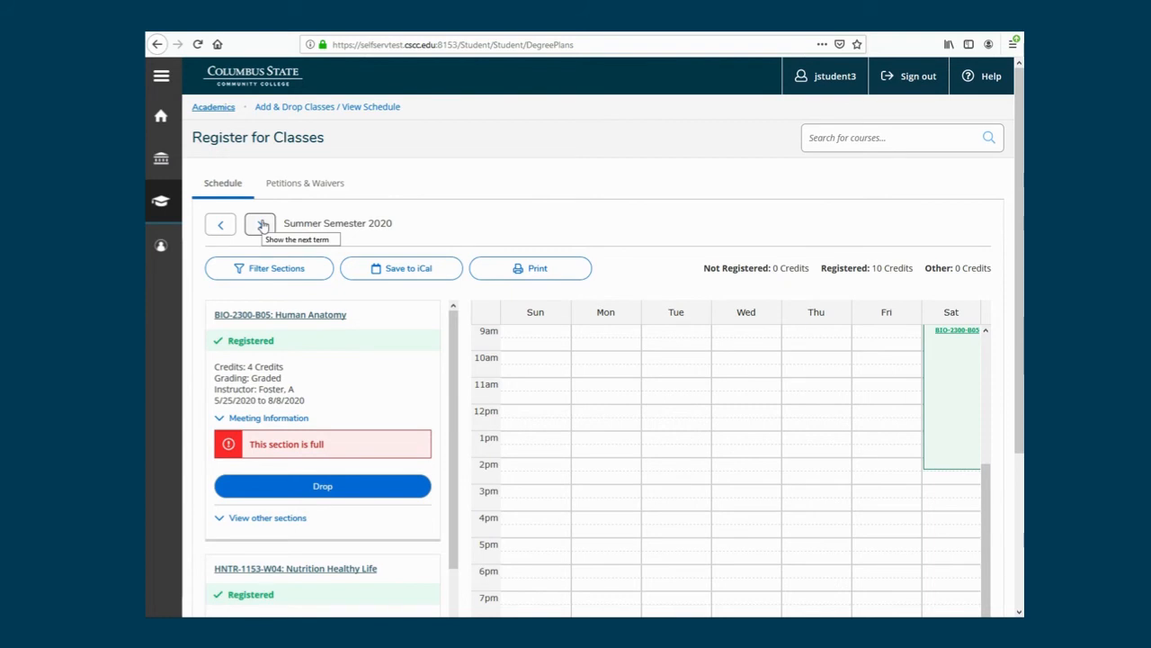
{"action": "left_click", "coordinate": [259, 223]}
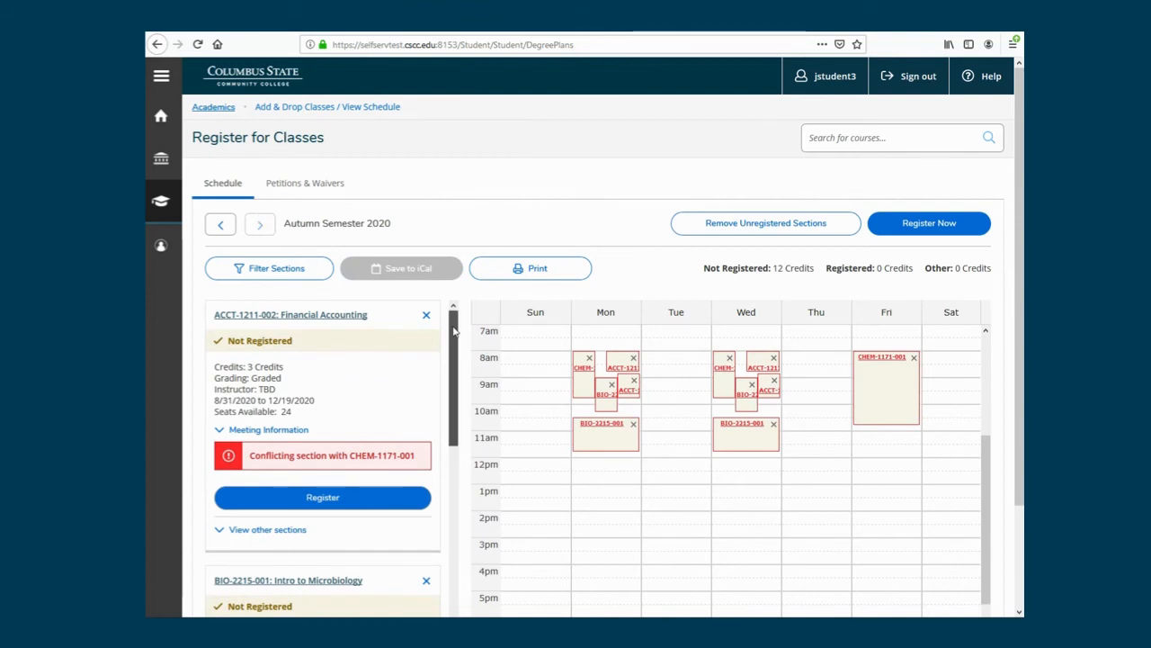
{"action": "scroll", "scroll_direction": "down", "scroll_amount": 3}
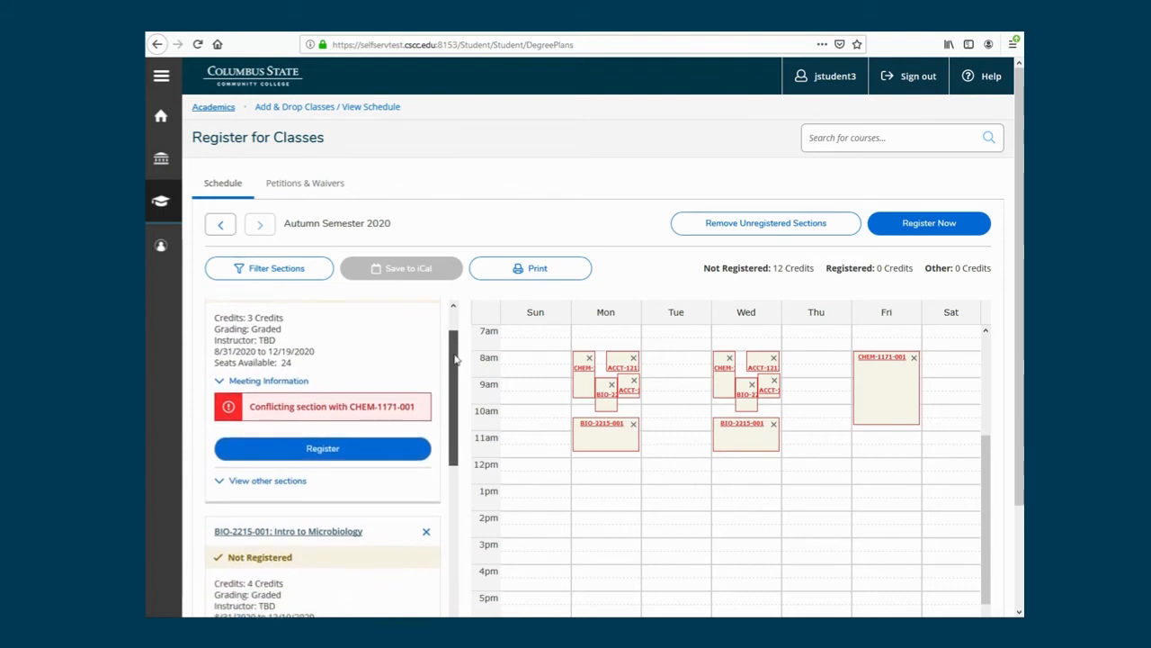
{"action": "scroll", "scroll_direction": "down", "scroll_amount": 3}
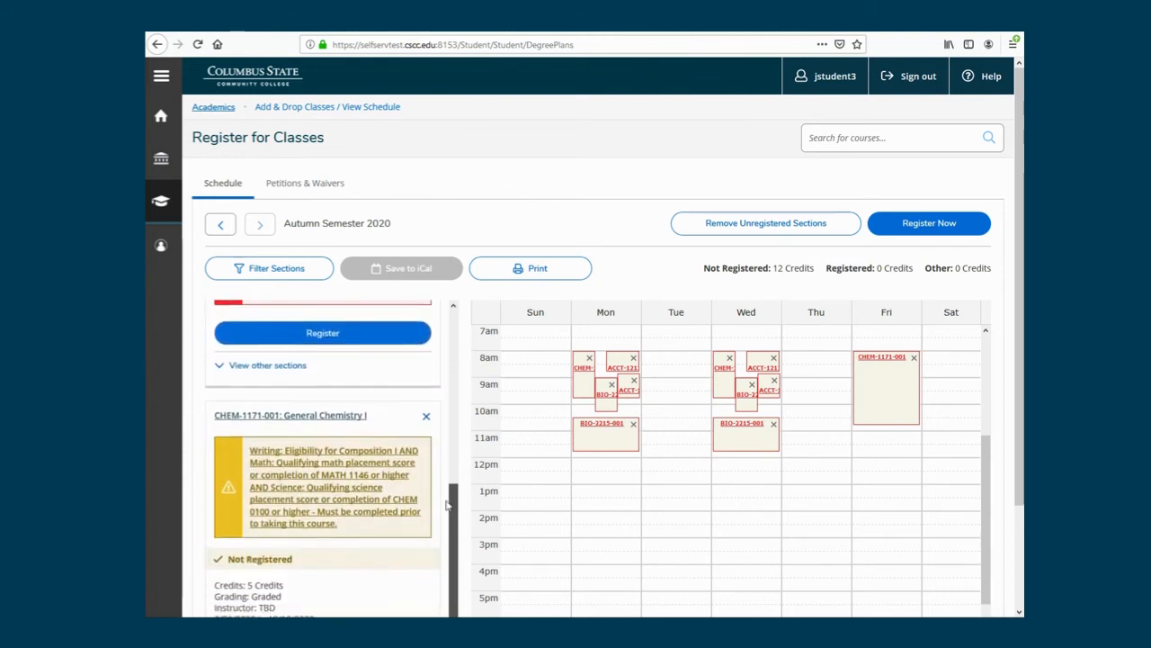
{"action": "scroll", "scroll_direction": "down", "scroll_amount": 3}
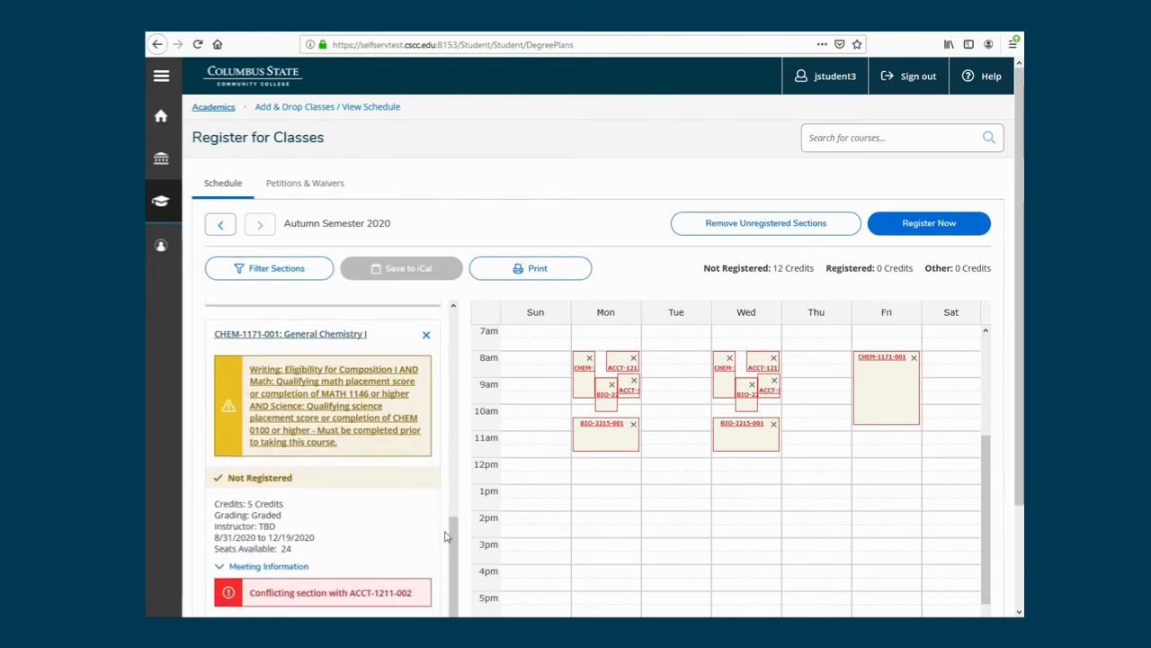
{"action": "mouse_move", "coordinate": [428, 344]}
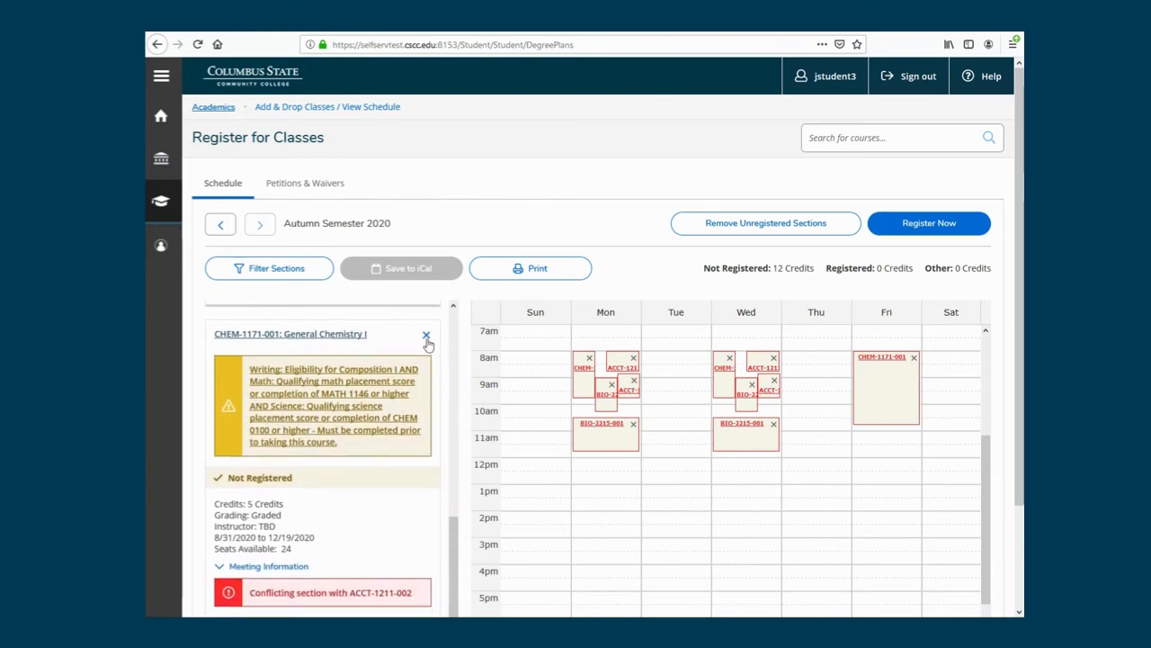
{"action": "mouse_move", "coordinate": [426, 337]}
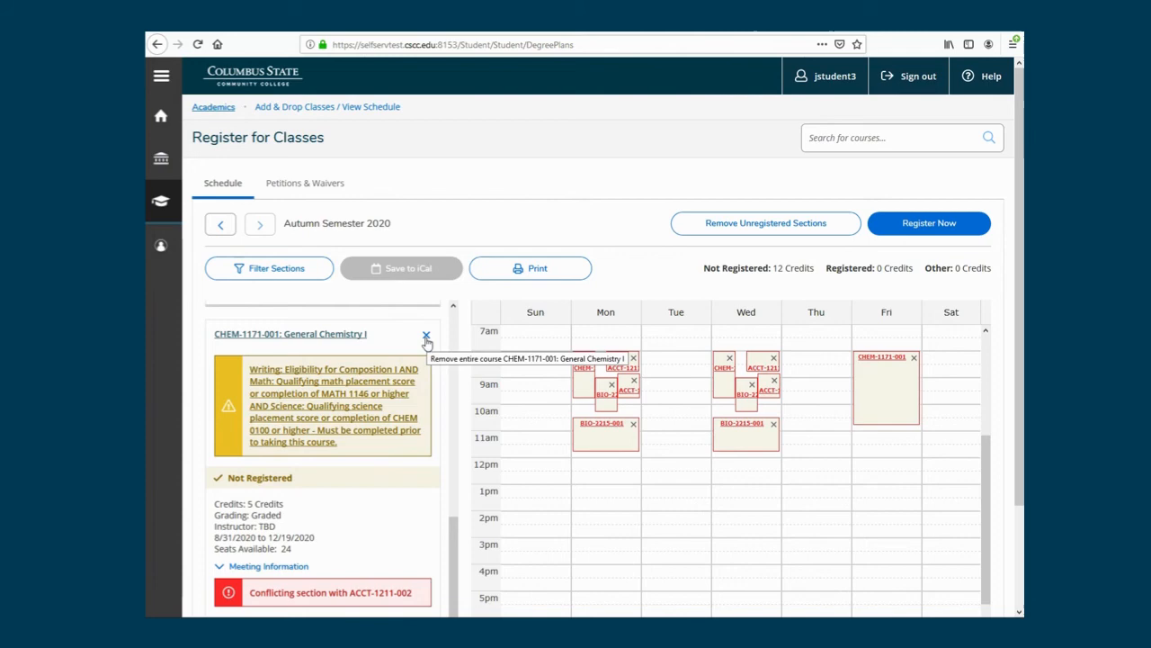
Remove CHEM-1171 General Chemistry I from the Autumn 2020 plan
{"action": "left_click", "coordinate": [427, 335]}
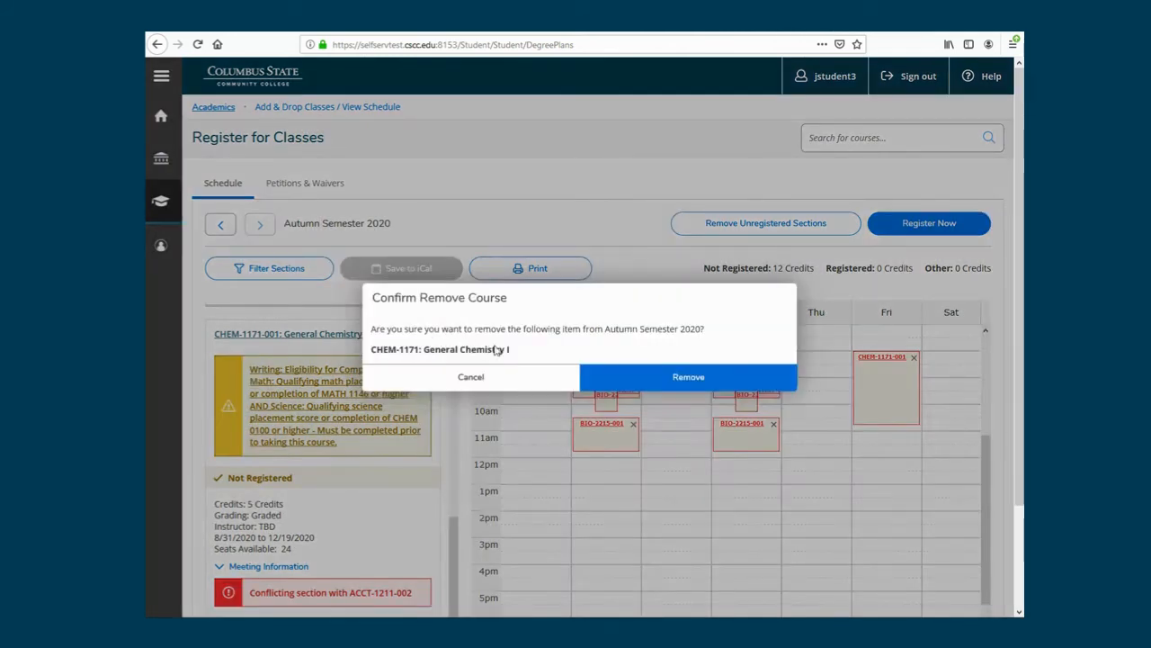
{"action": "left_click", "coordinate": [688, 376]}
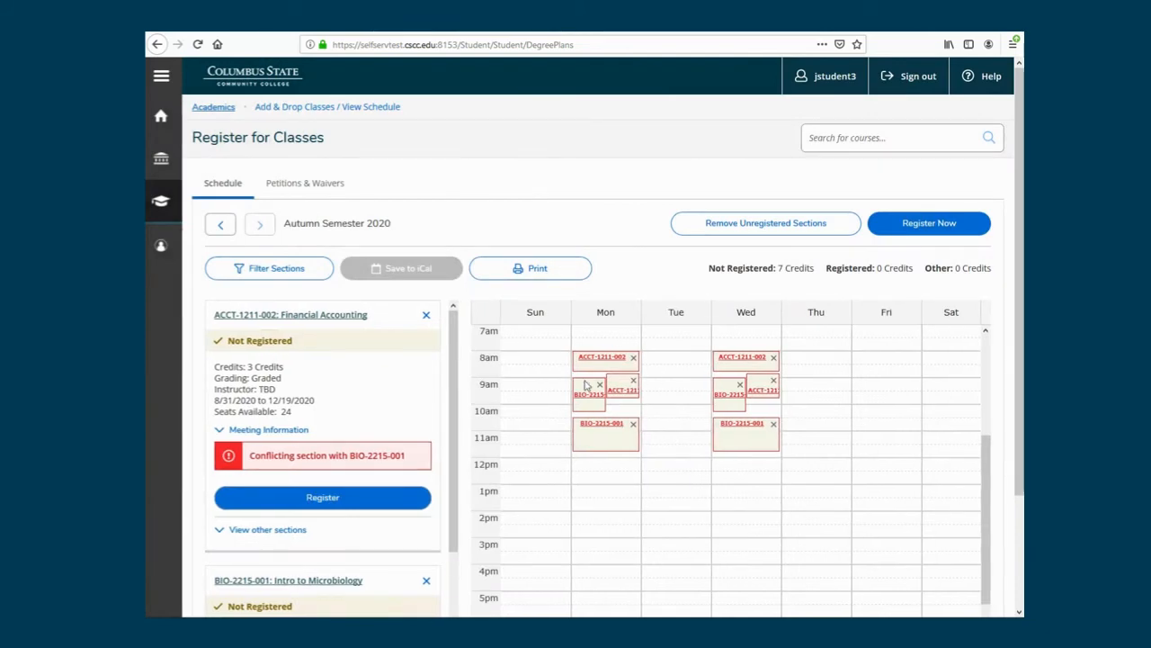
{"action": "mouse_move", "coordinate": [453, 367]}
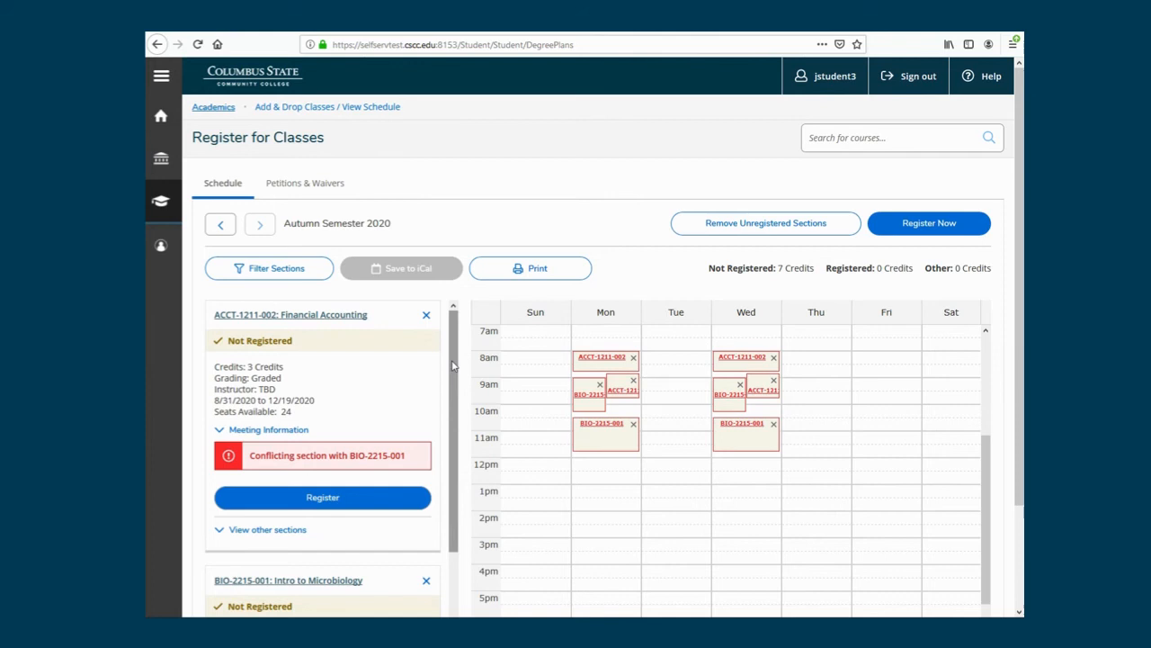
{"action": "mouse_move", "coordinate": [446, 367]}
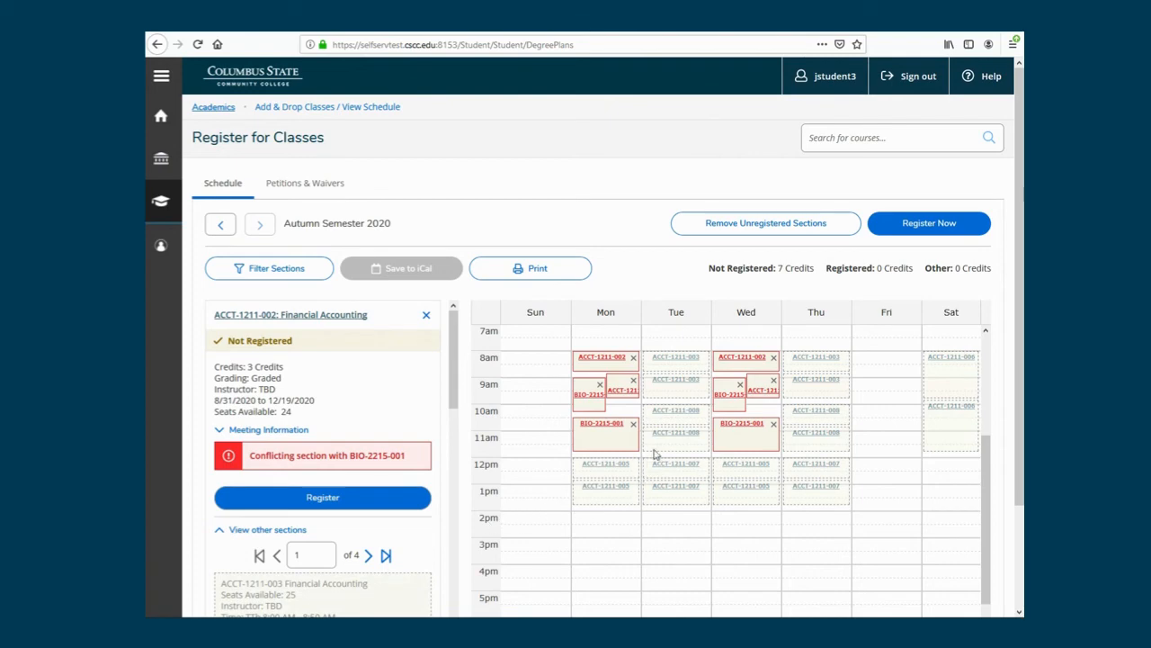
{"action": "mouse_move", "coordinate": [662, 403]}
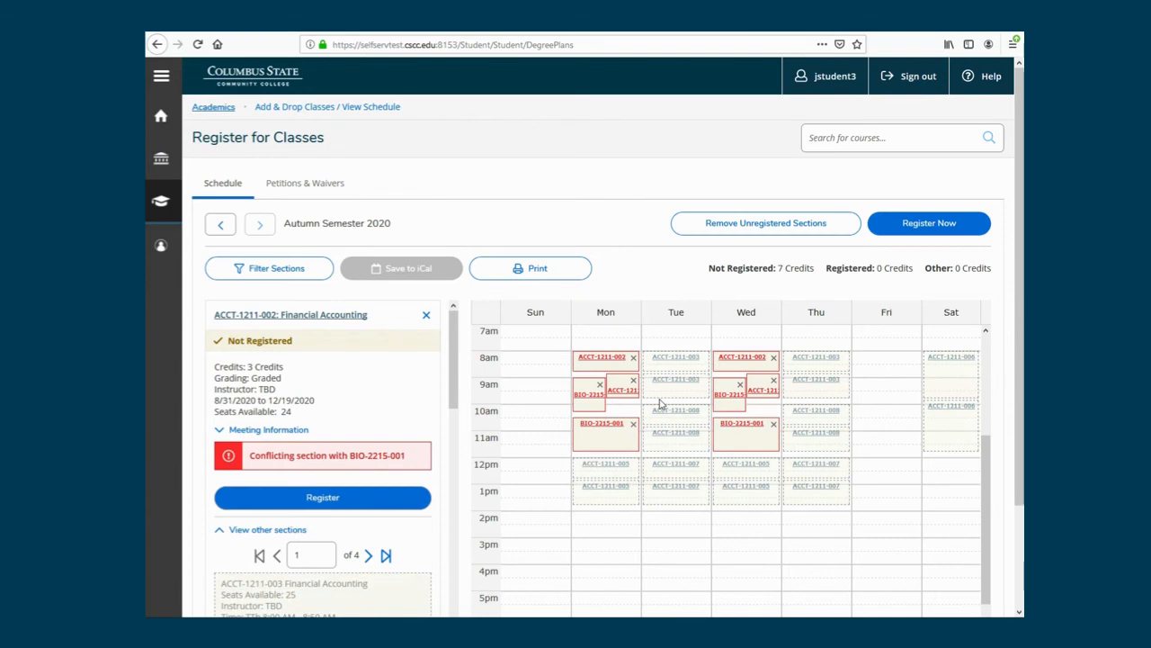
{"action": "mouse_move", "coordinate": [677, 367]}
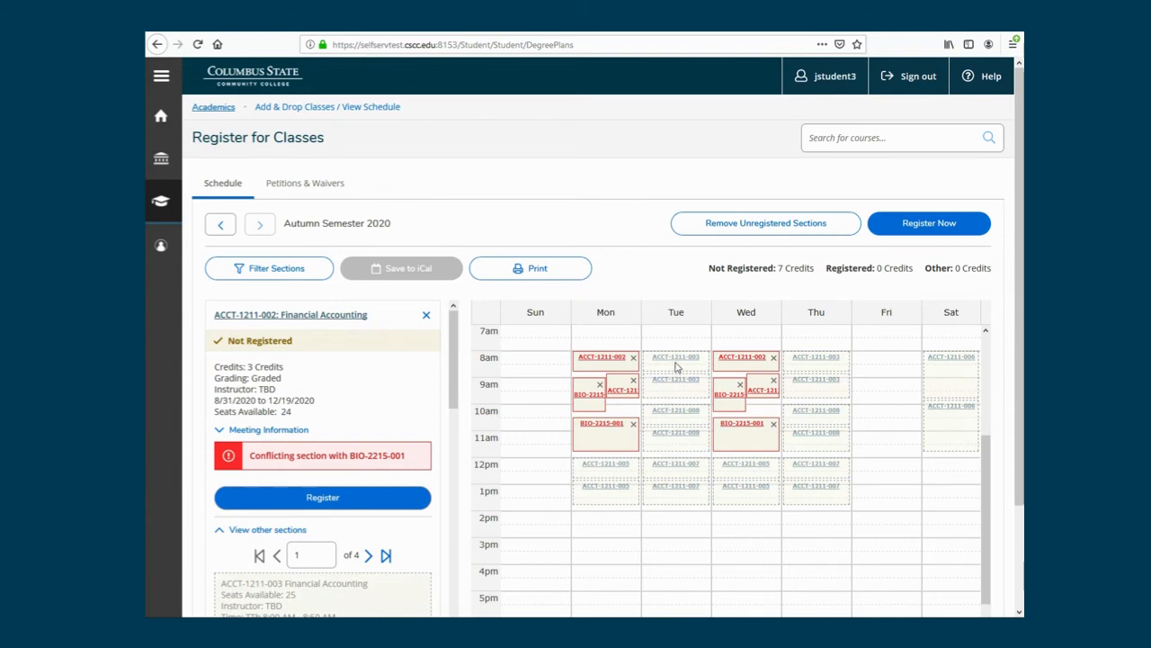
Add alternate section ACCT-1211-003 to the schedule builder from the calendar
{"action": "left_click", "coordinate": [677, 357]}
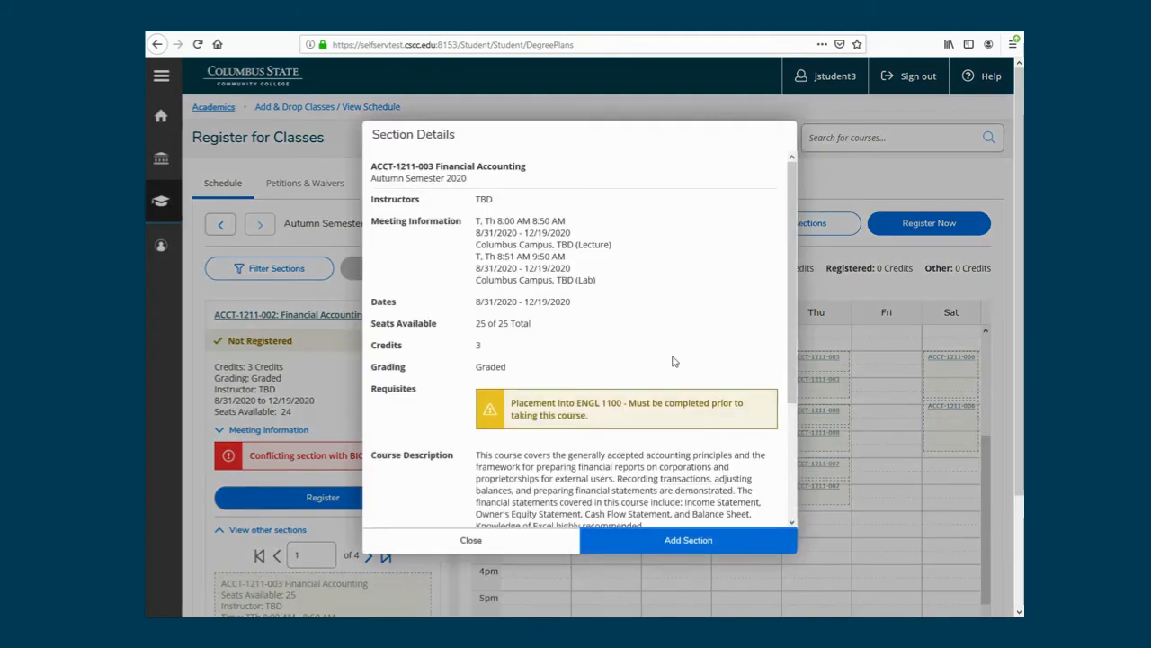
{"action": "left_click", "coordinate": [688, 540]}
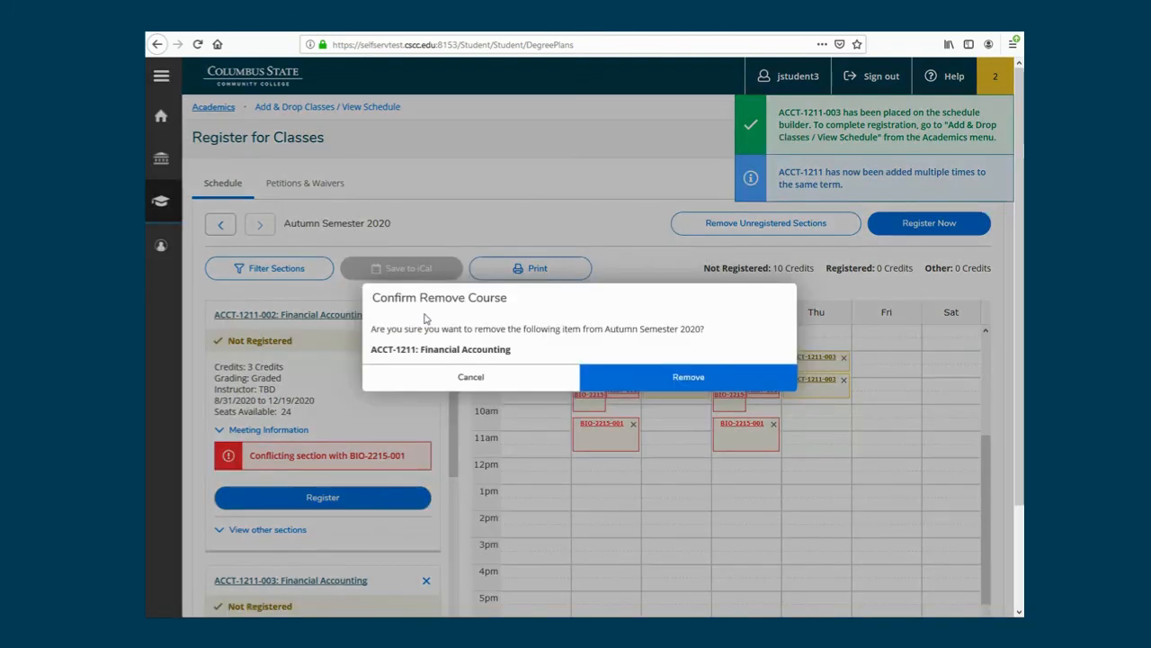
Confirm removing the conflicting ACCT-1211-002 section, leaving ACCT-1211-003 and BIO-2215-001 planned
{"action": "left_click", "coordinate": [687, 376]}
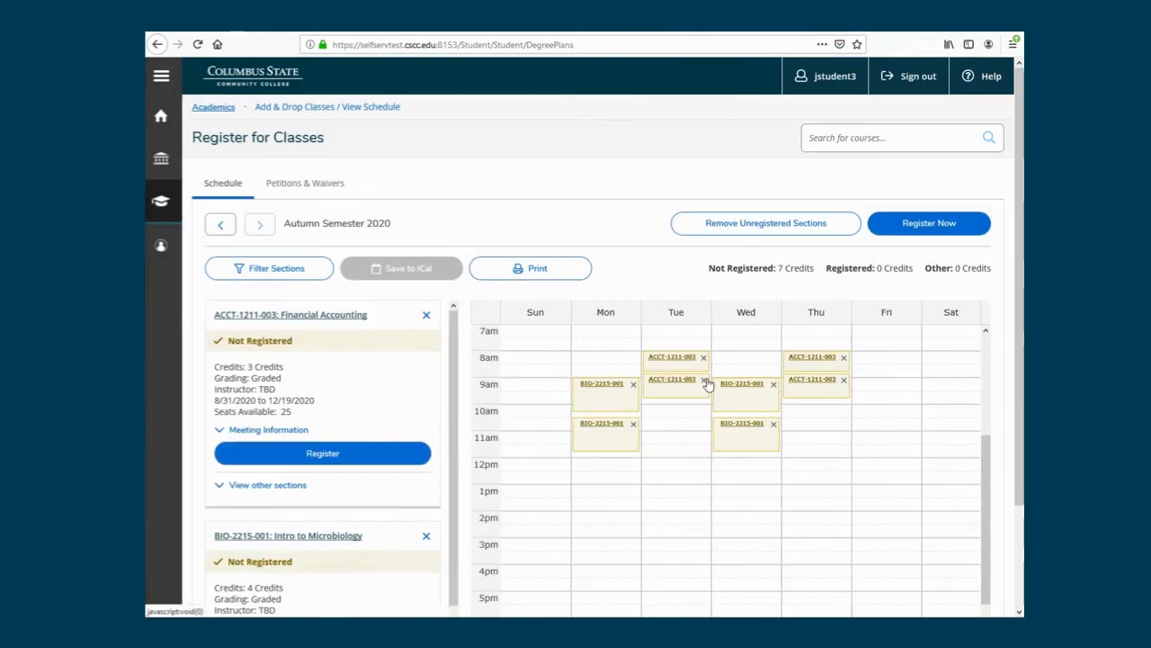
{"action": "mouse_move", "coordinate": [719, 376]}
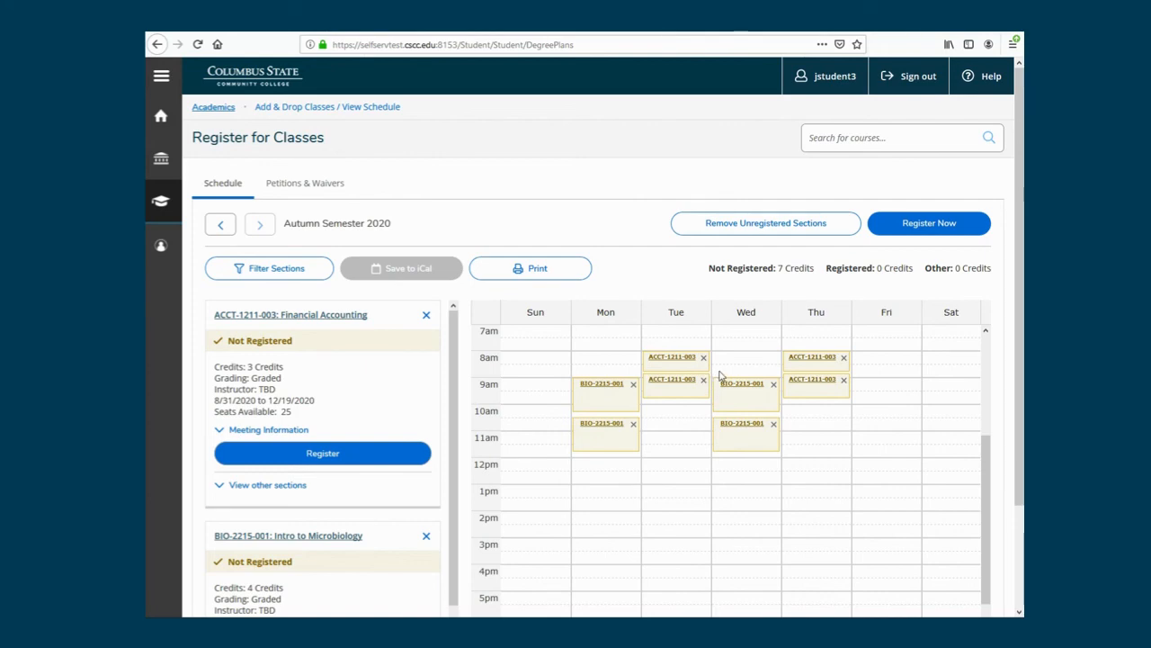
{"action": "mouse_move", "coordinate": [857, 295]}
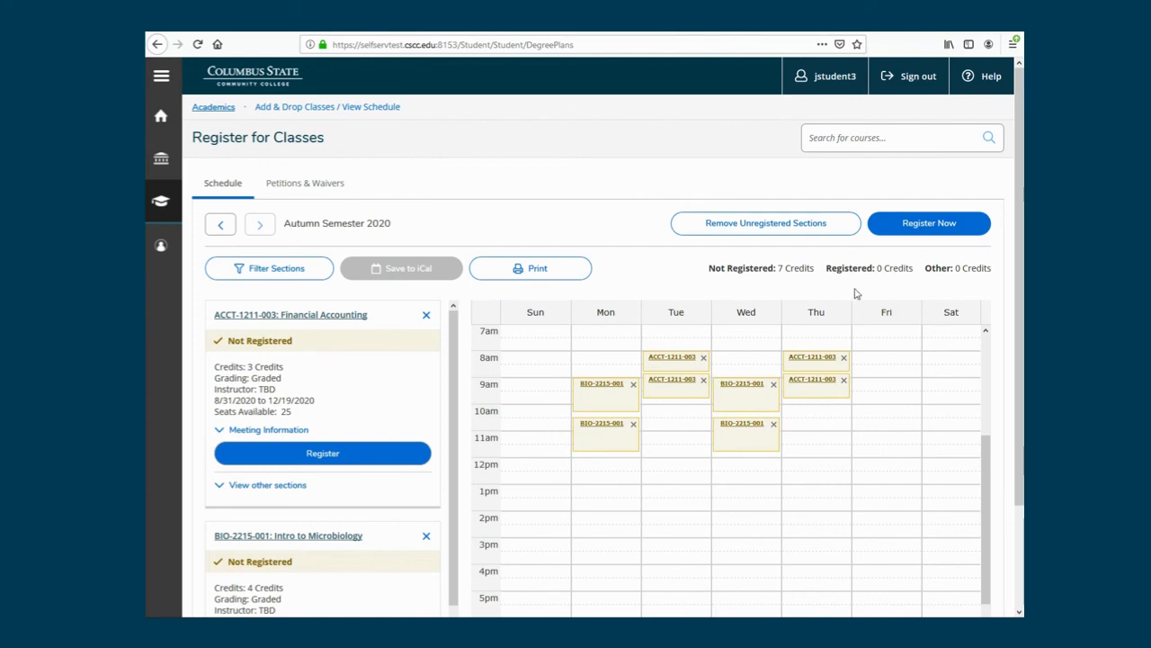
Register ACCT-1211-003 and BIO-2215-001 for Autumn 2020 via Register Now, showing 7 registered credits
{"action": "left_click", "coordinate": [929, 223]}
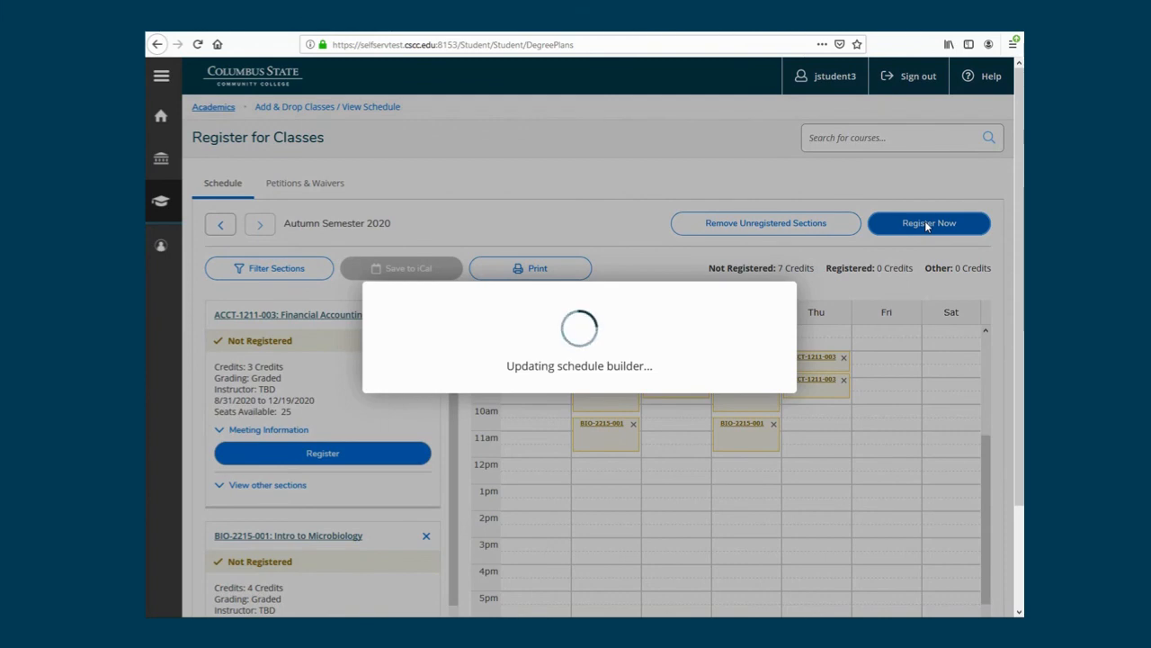
{"action": "left_click", "coordinate": [928, 223]}
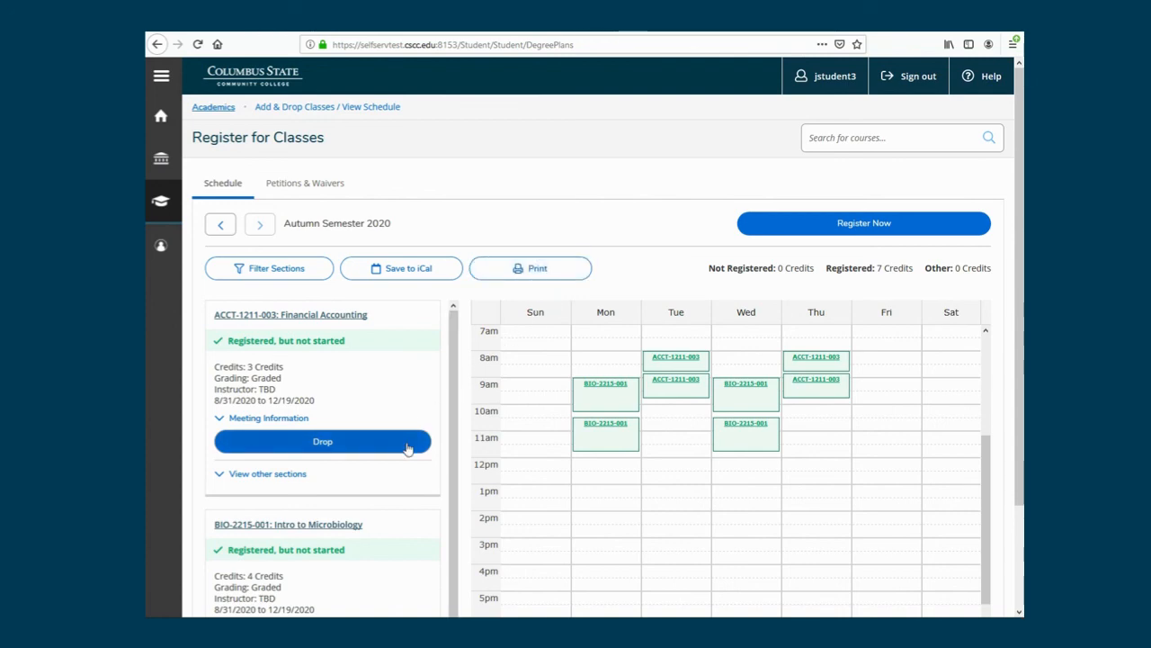
{"action": "left_click", "coordinate": [322, 440]}
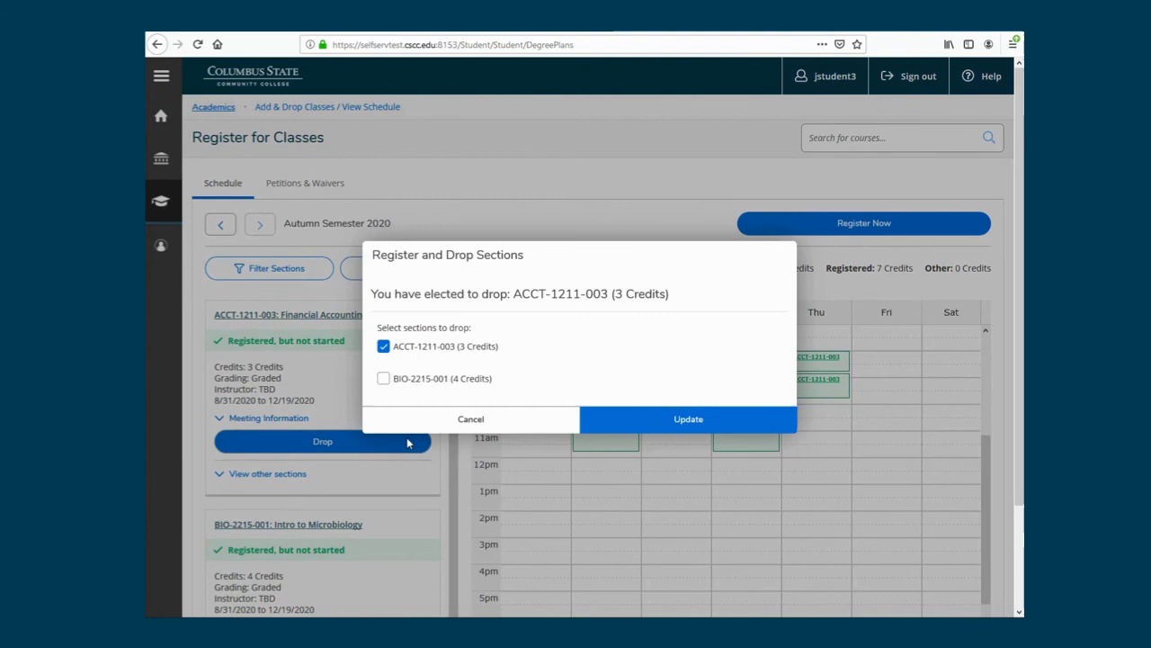
{"action": "mouse_move", "coordinate": [531, 413]}
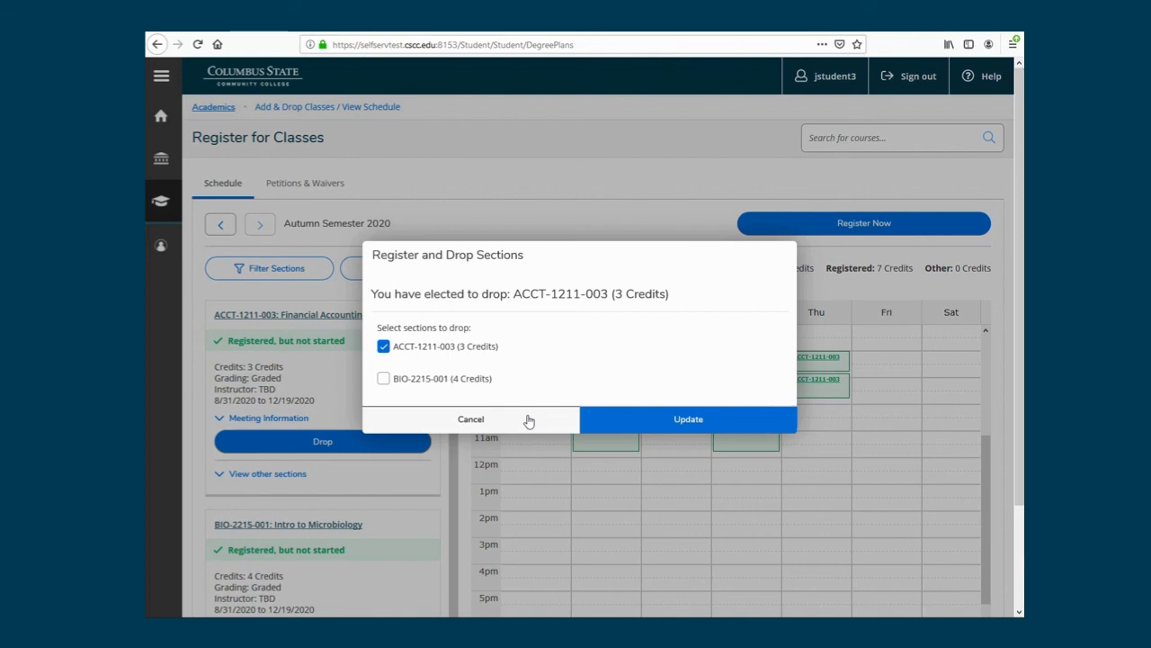
{"action": "left_click", "coordinate": [471, 419]}
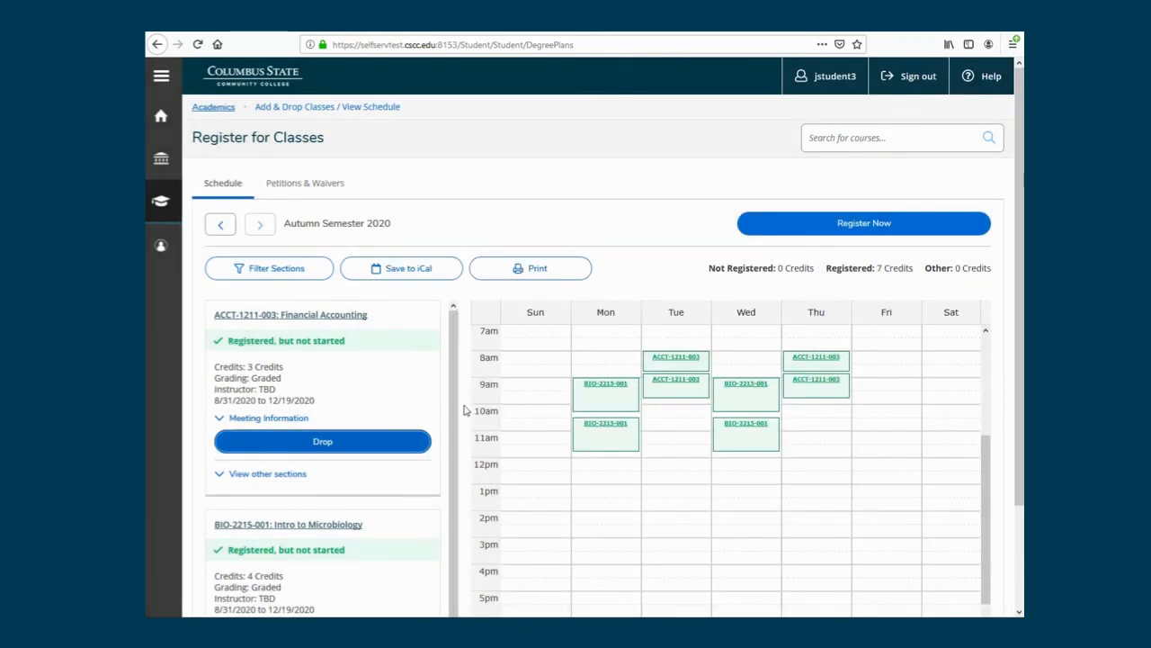